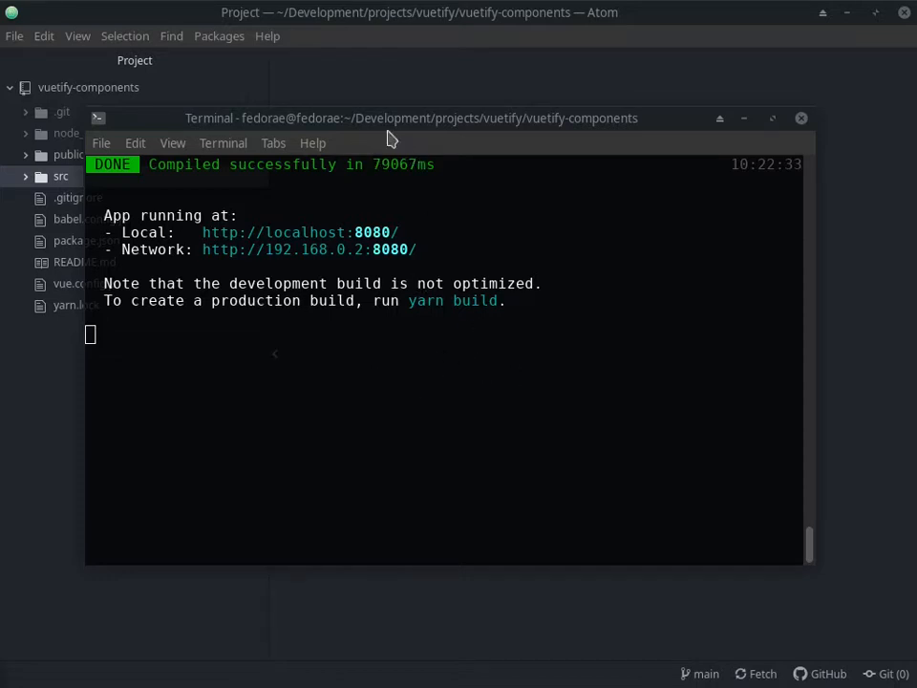
mouse_move(358, 239)
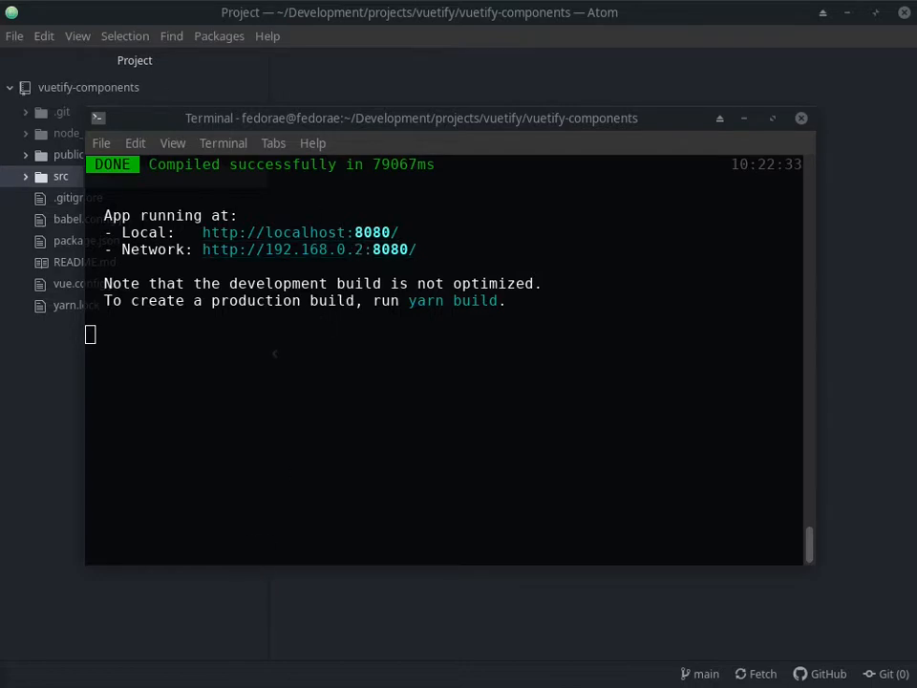
mouse_move(447, 254)
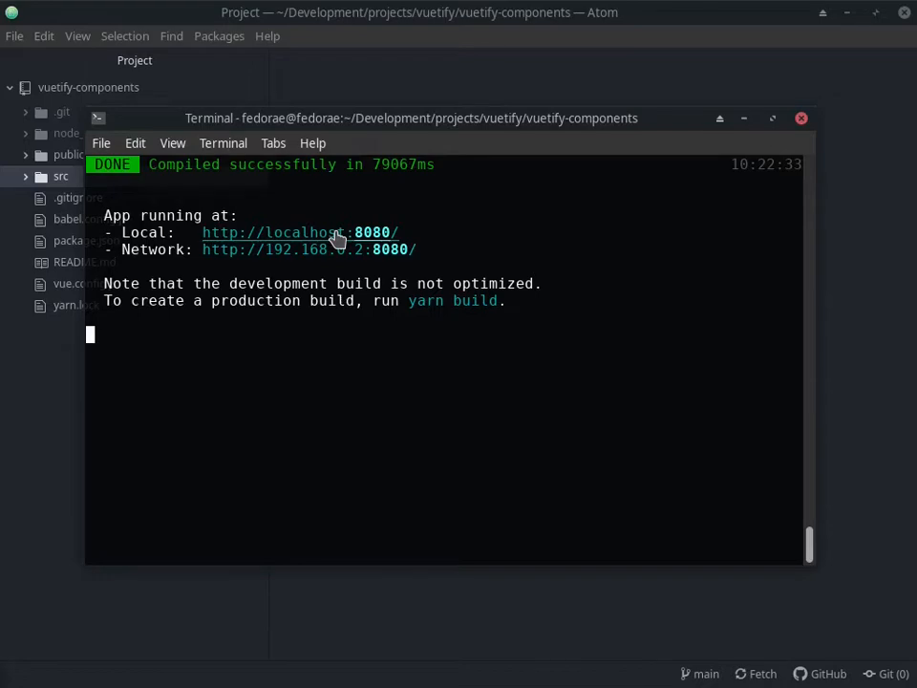
mouse_move(274, 354)
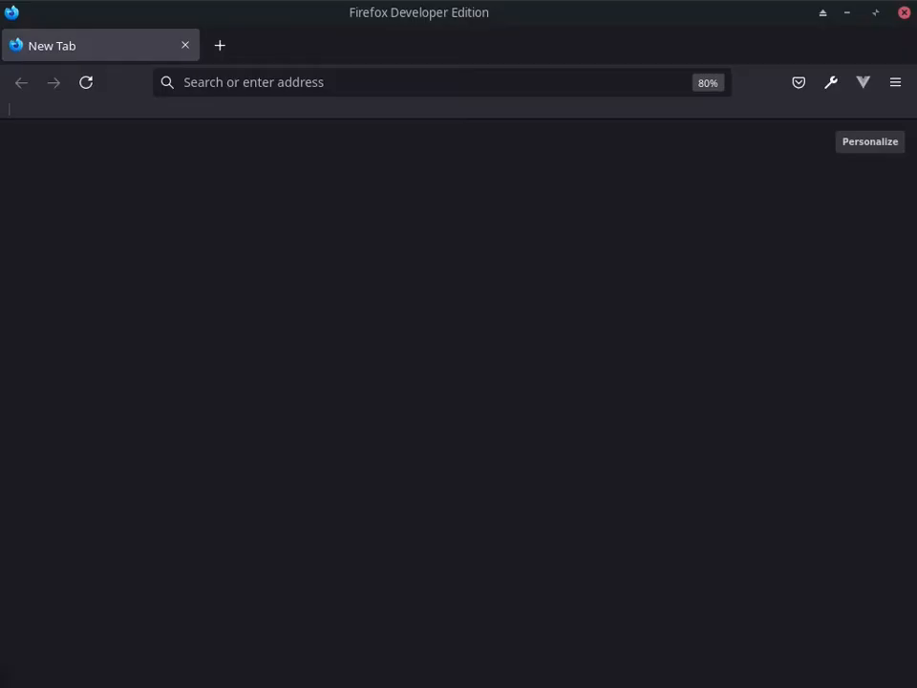
Load localhost:8080 in Firefox and scroll through the registration form.
left_click(382, 82)
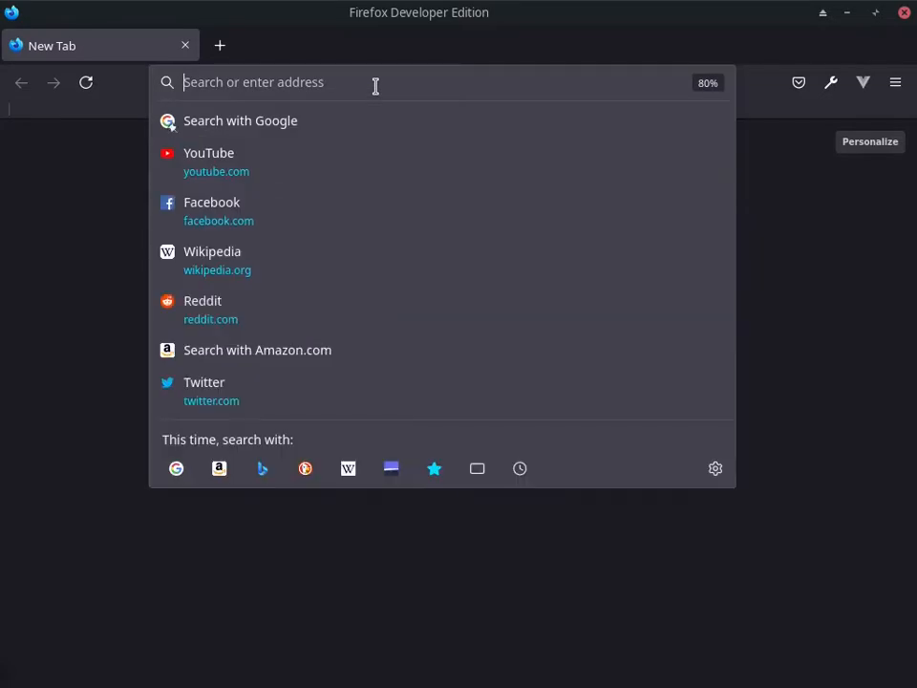
type("localhost:")
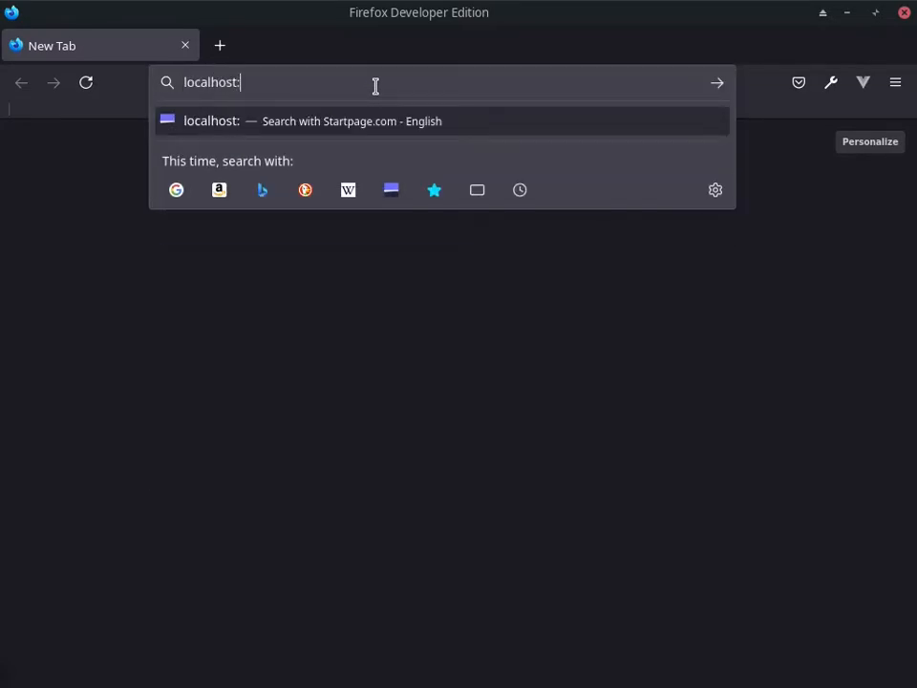
type("8080")
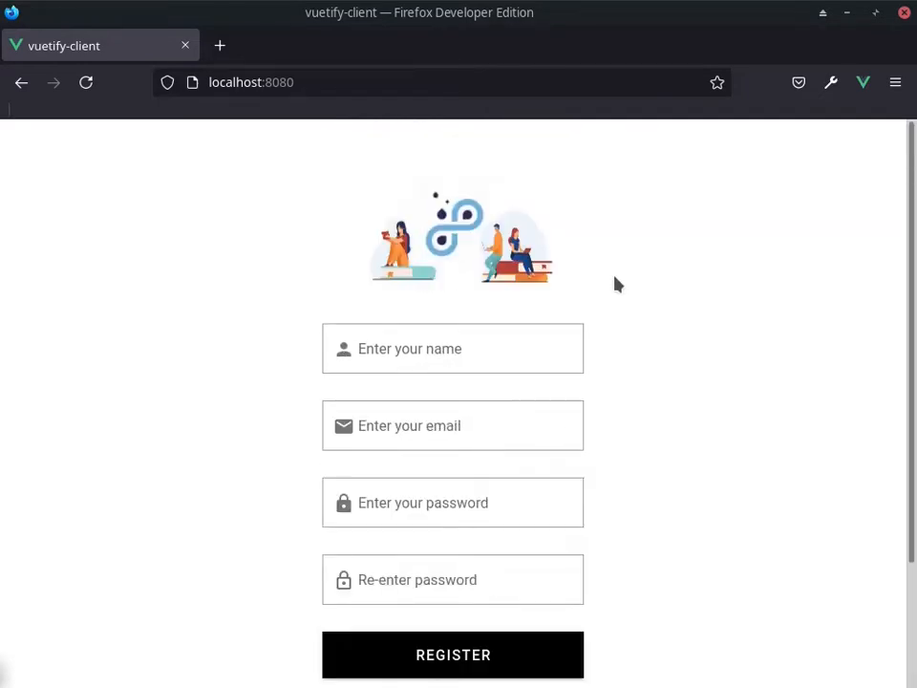
mouse_move(114, 440)
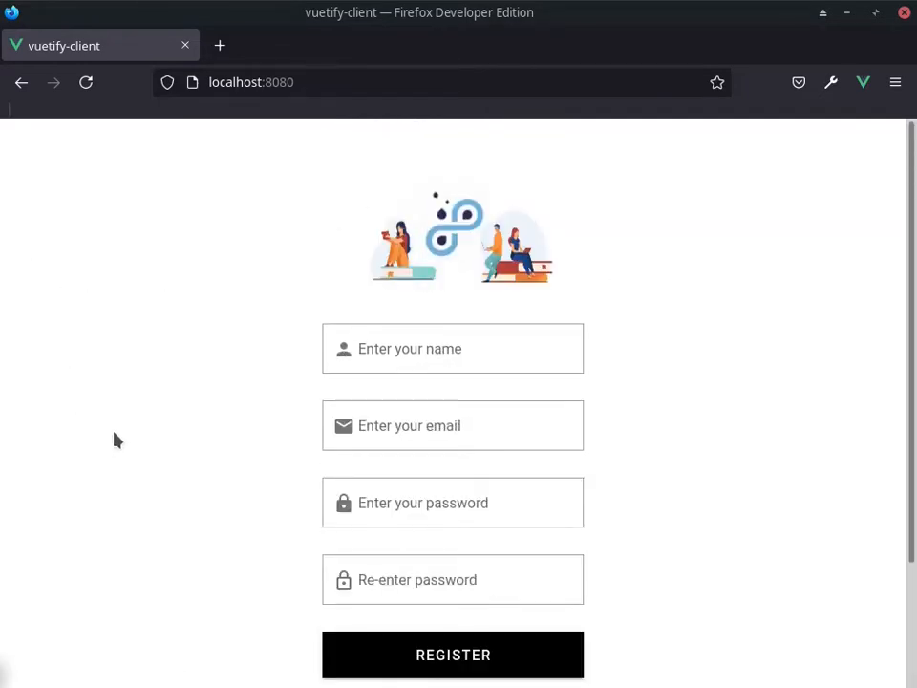
mouse_move(124, 437)
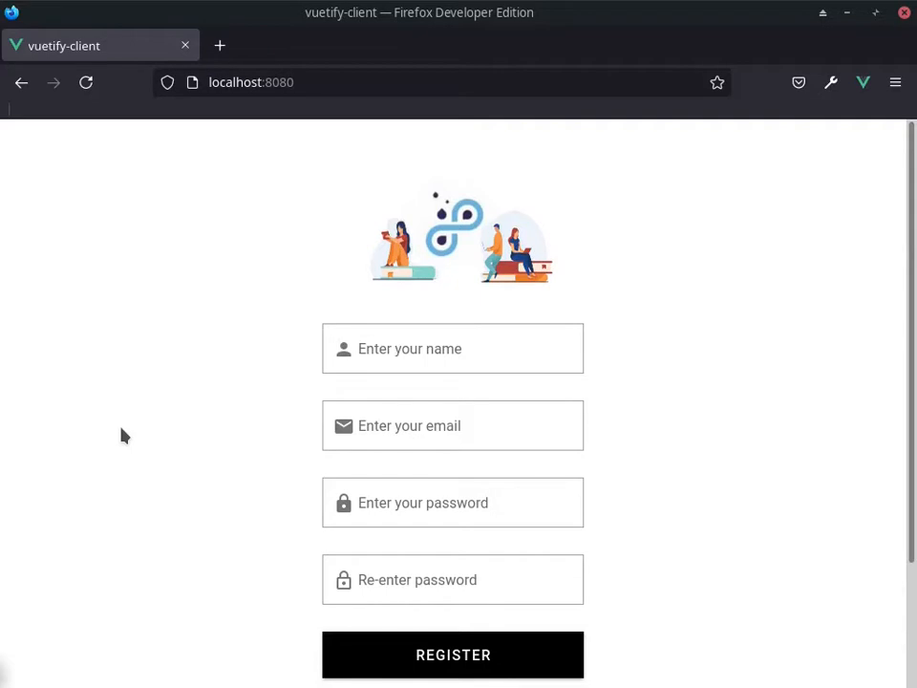
scroll("down", 3)
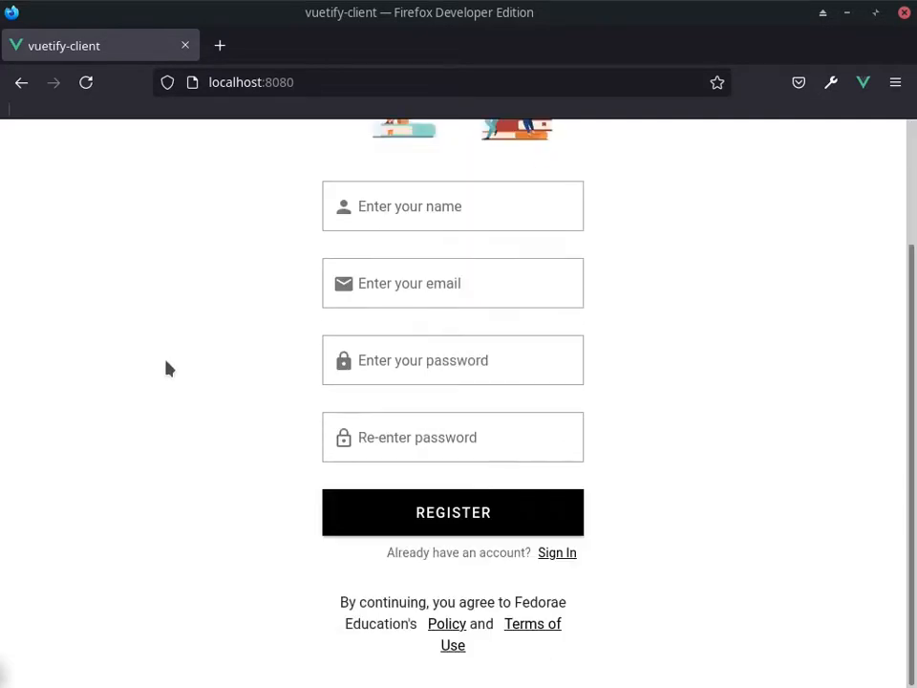
mouse_move(201, 337)
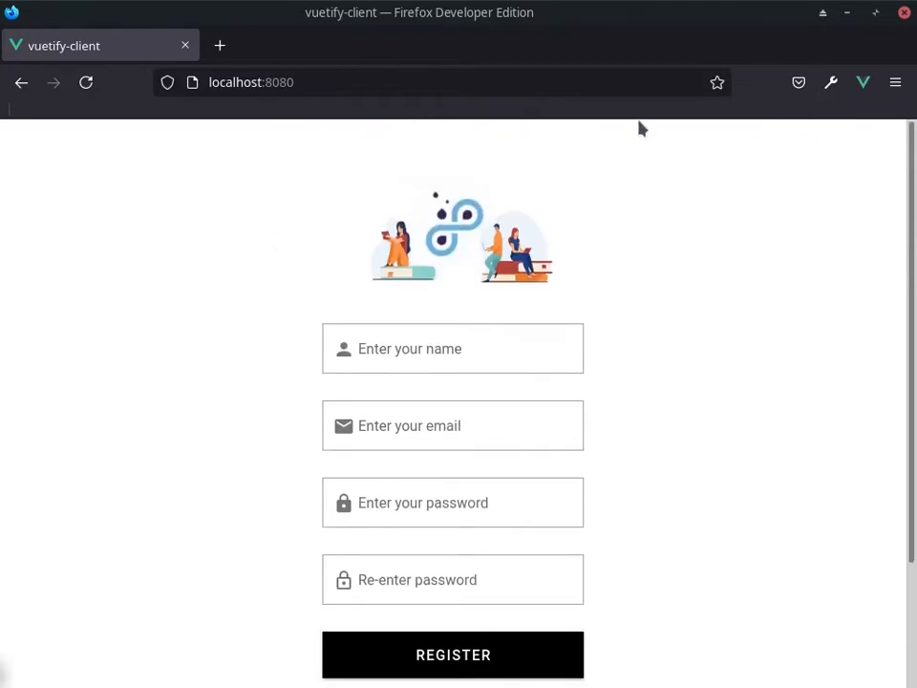
mouse_move(275, 166)
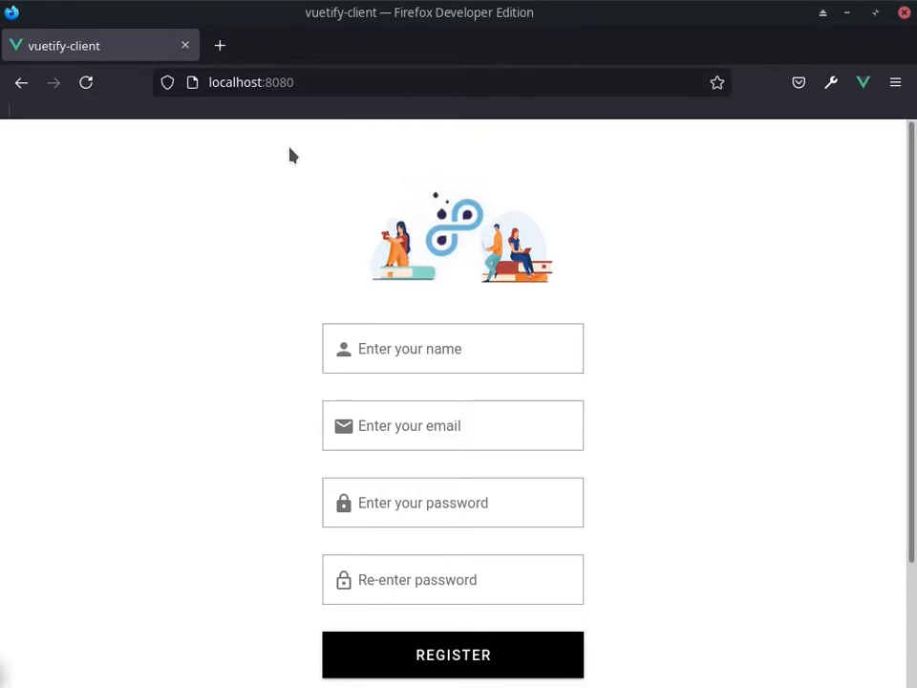
mouse_move(296, 166)
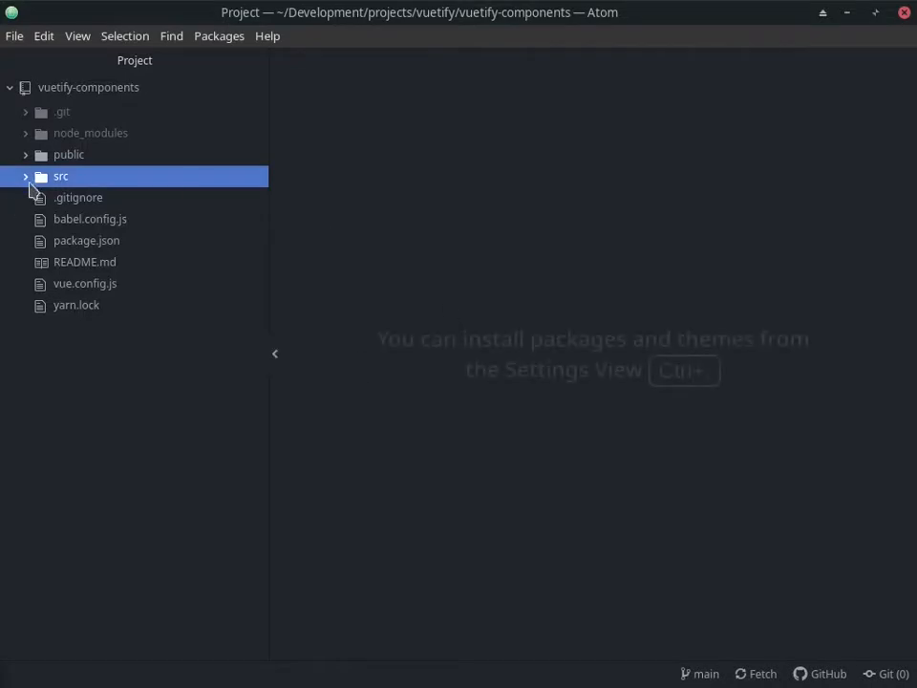
Expand src and nest v-main and v-container tags around the components in App.vue.
left_click(61, 176)
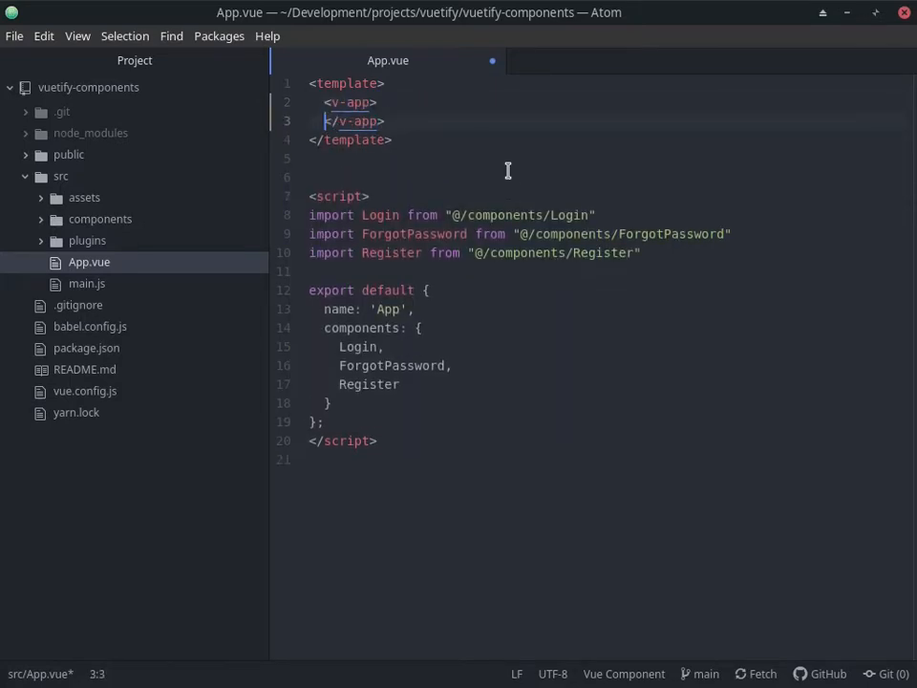
type("v-main>")
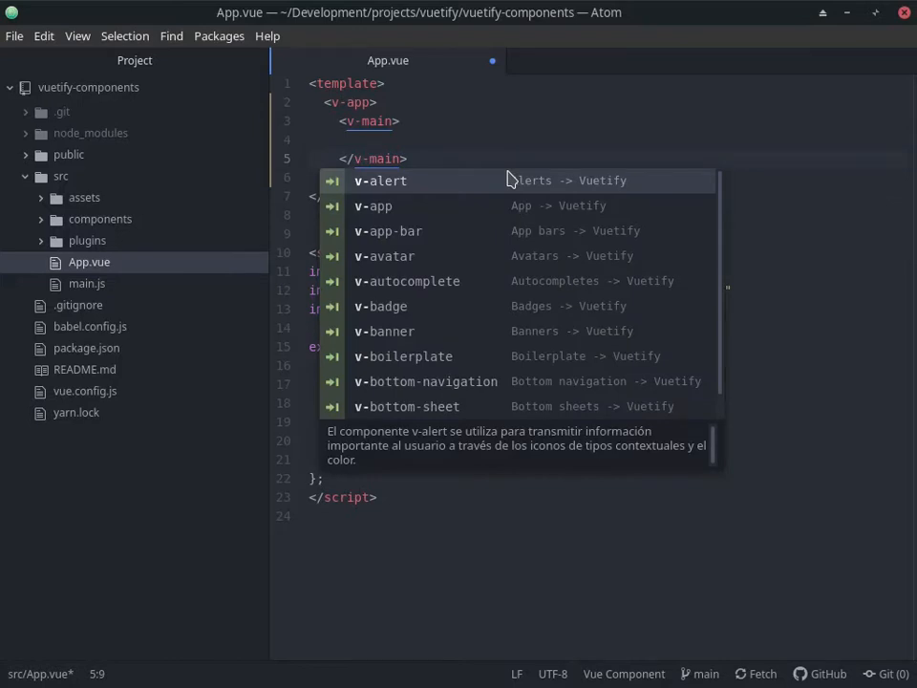
key("escape")
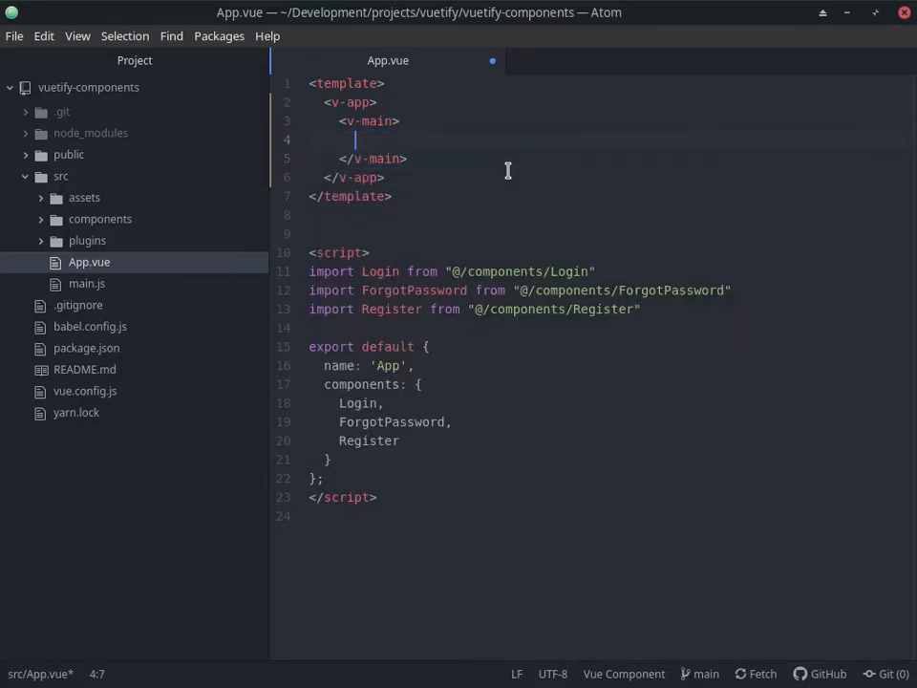
type("v-ma")
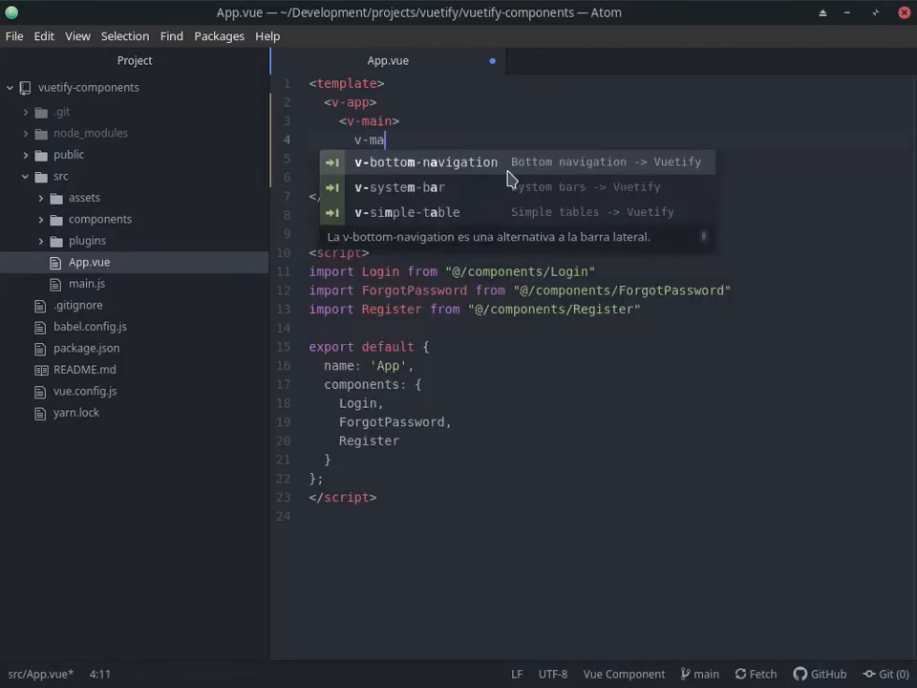
key("backspace")
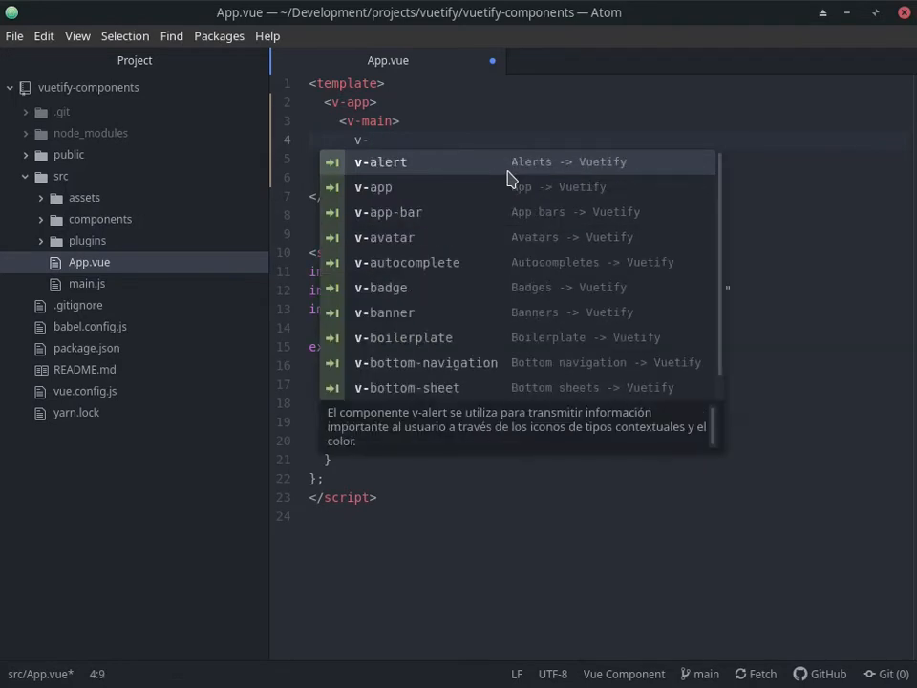
type("container")
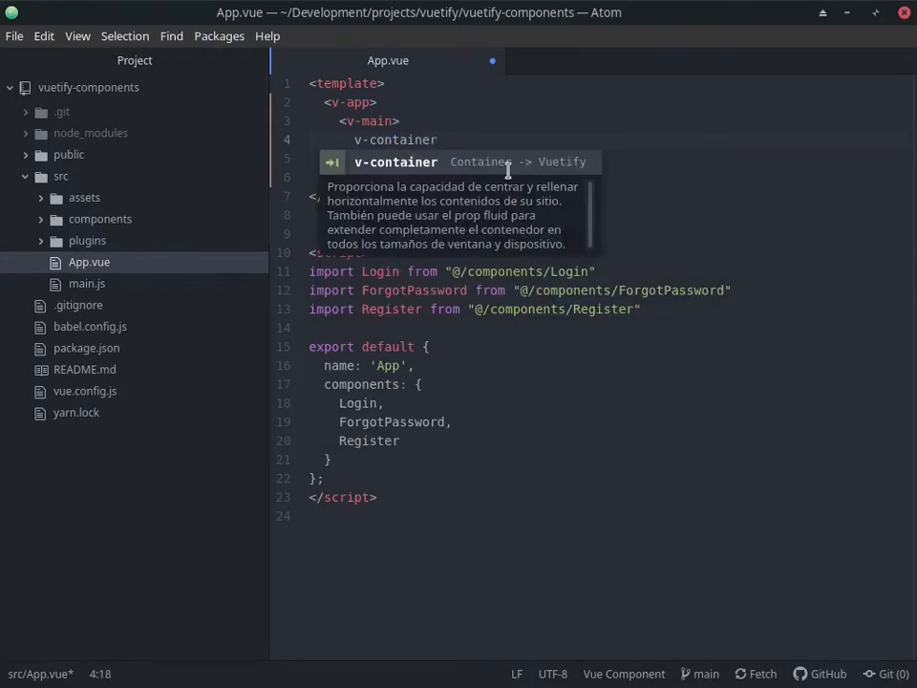
key("Tab")
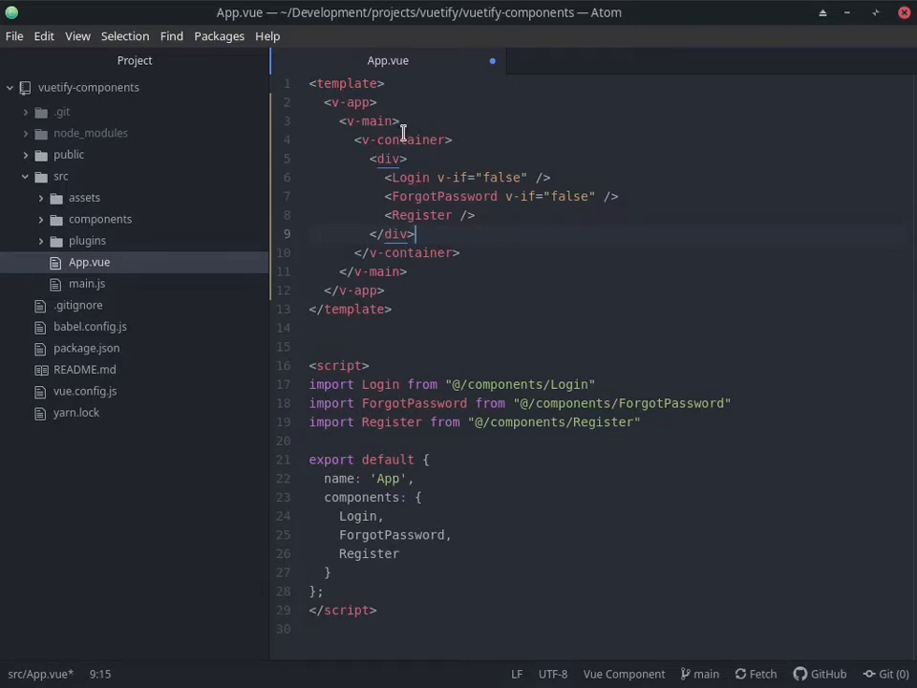
mouse_move(518, 287)
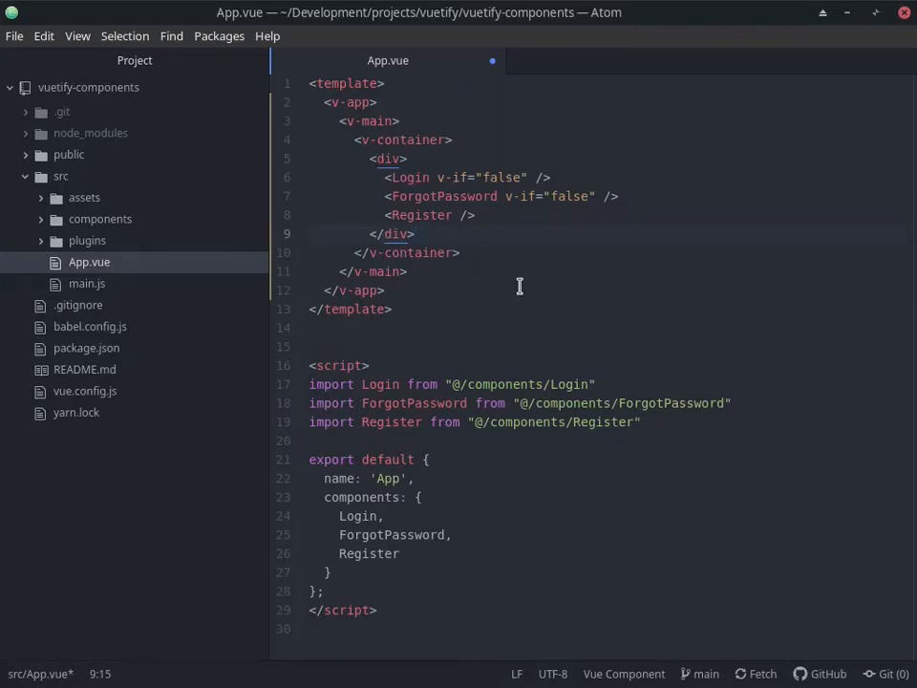
Start a v-tabs block with a v-tab tag on a new line inside v-container.
left_click(452, 139)
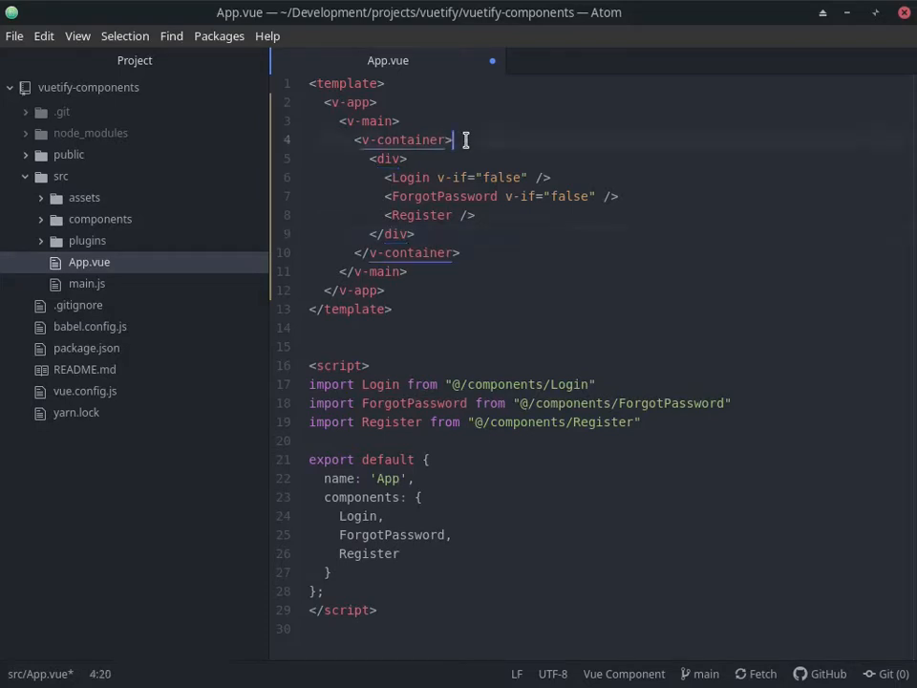
key("enter")
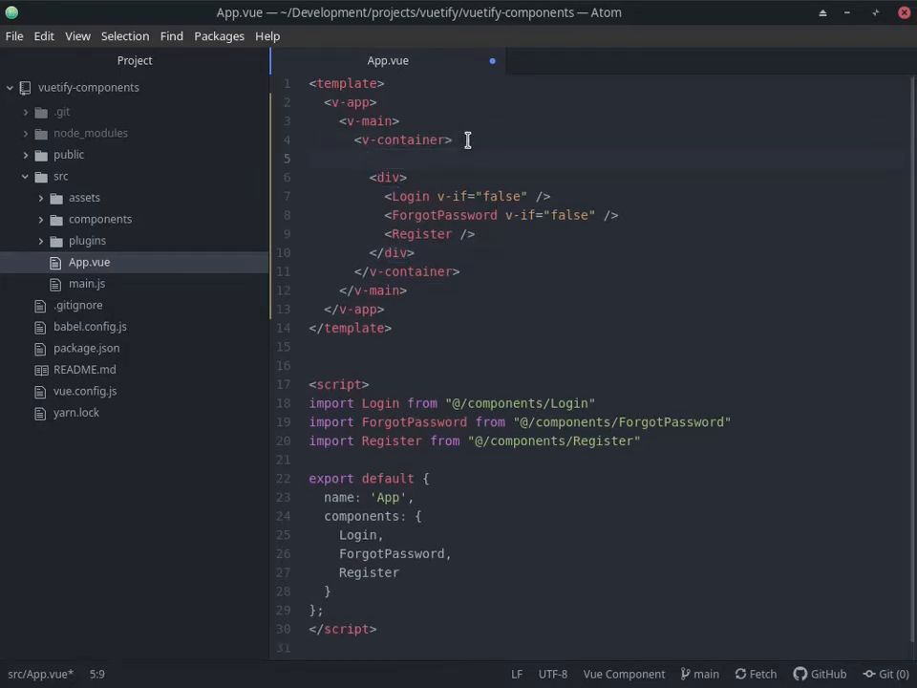
type("v-")
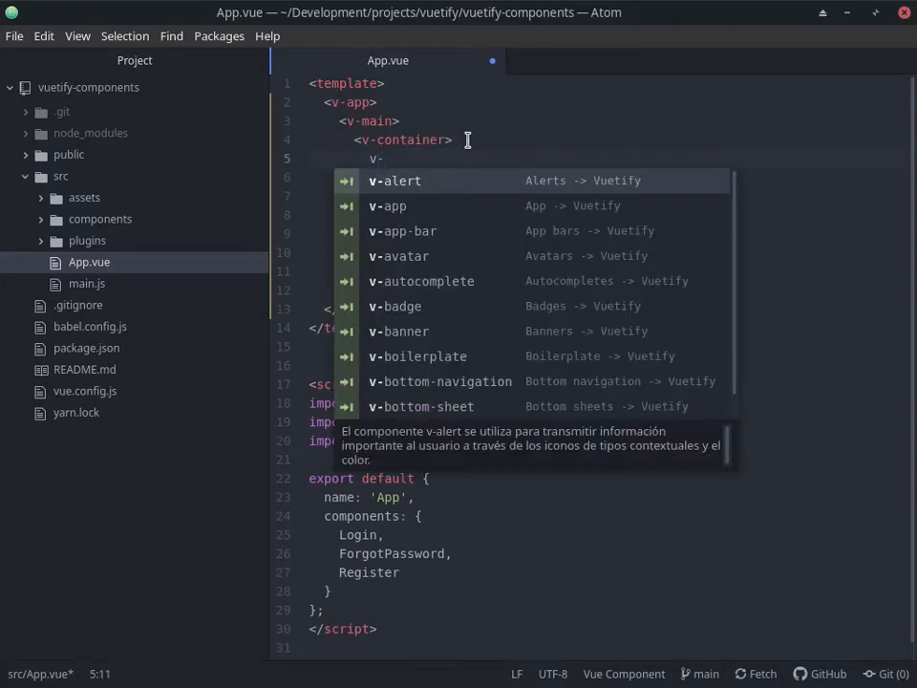
type("tabs>")
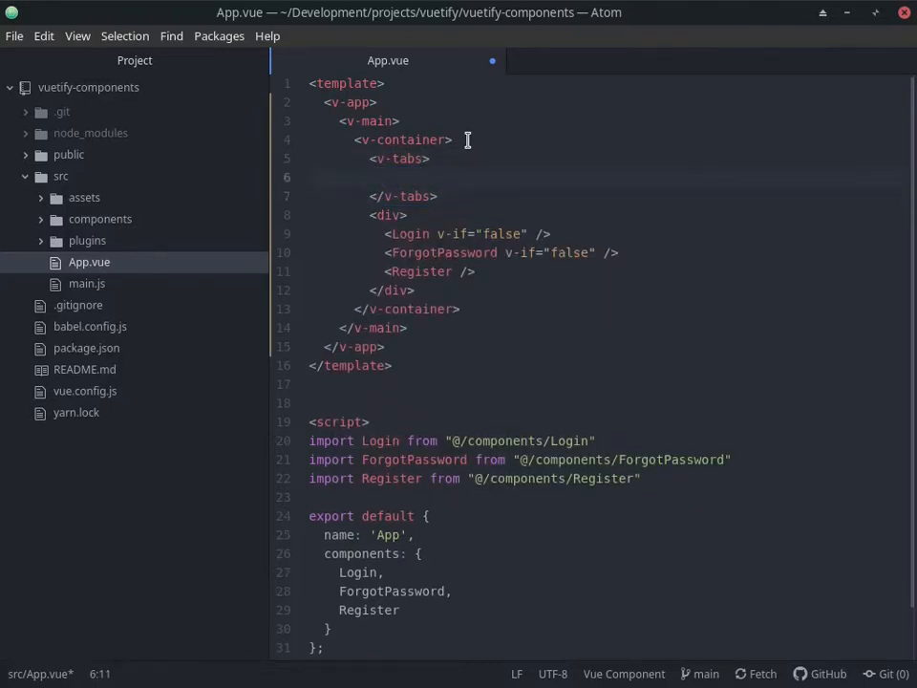
type("v-ta")
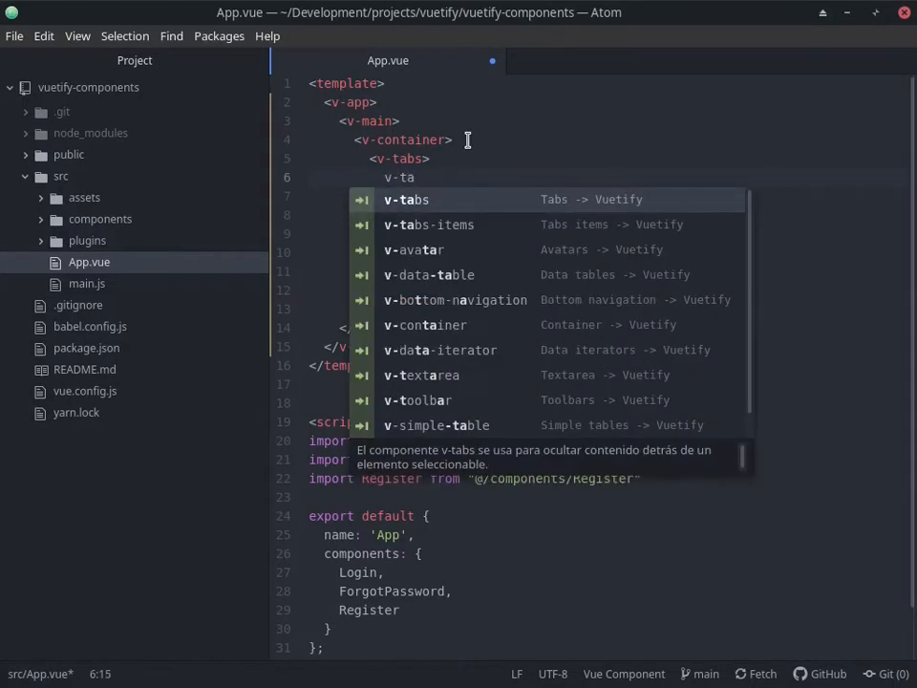
type("b")
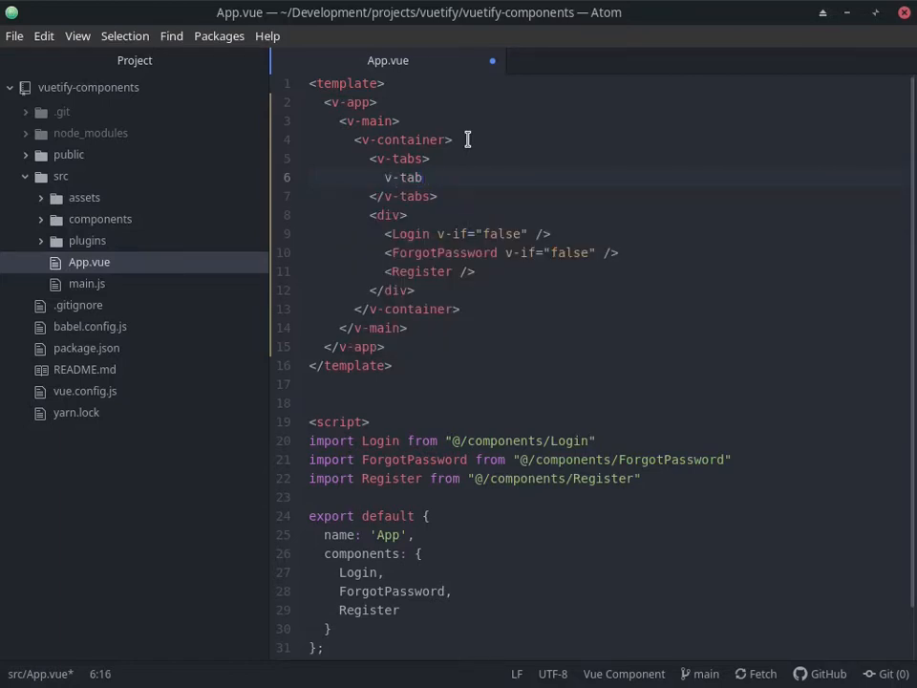
Close the v-tab with a matching </v-tab> tag and add a blank line inside it.
left_click(383, 177)
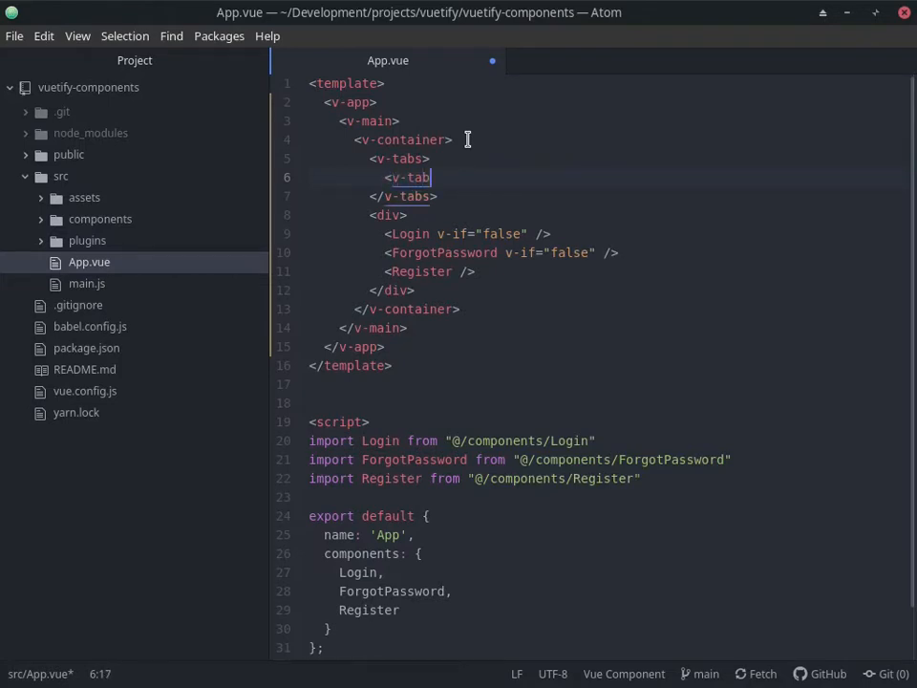
type(">")
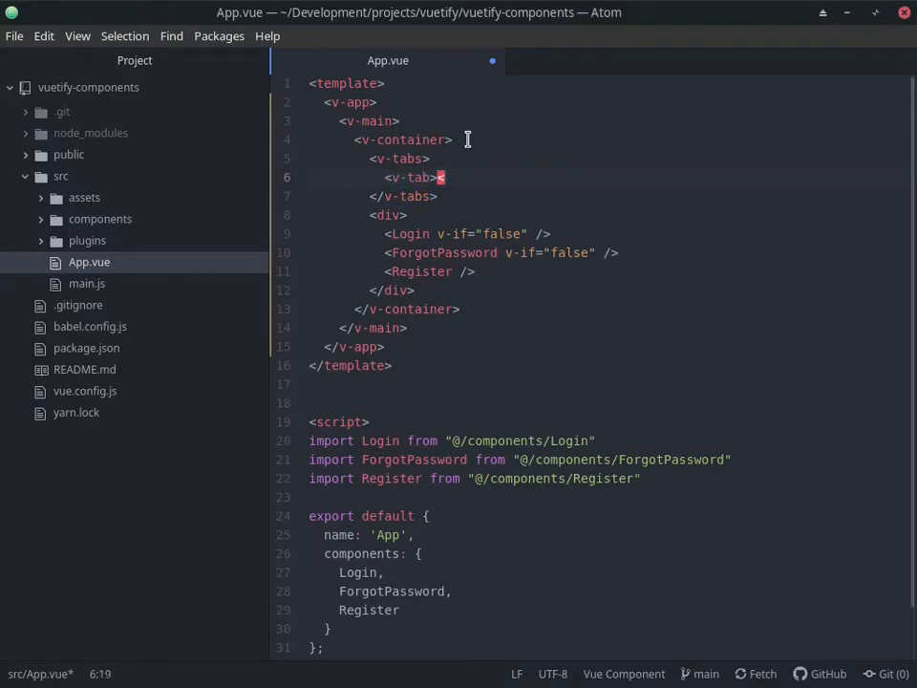
type("</v-tab>")
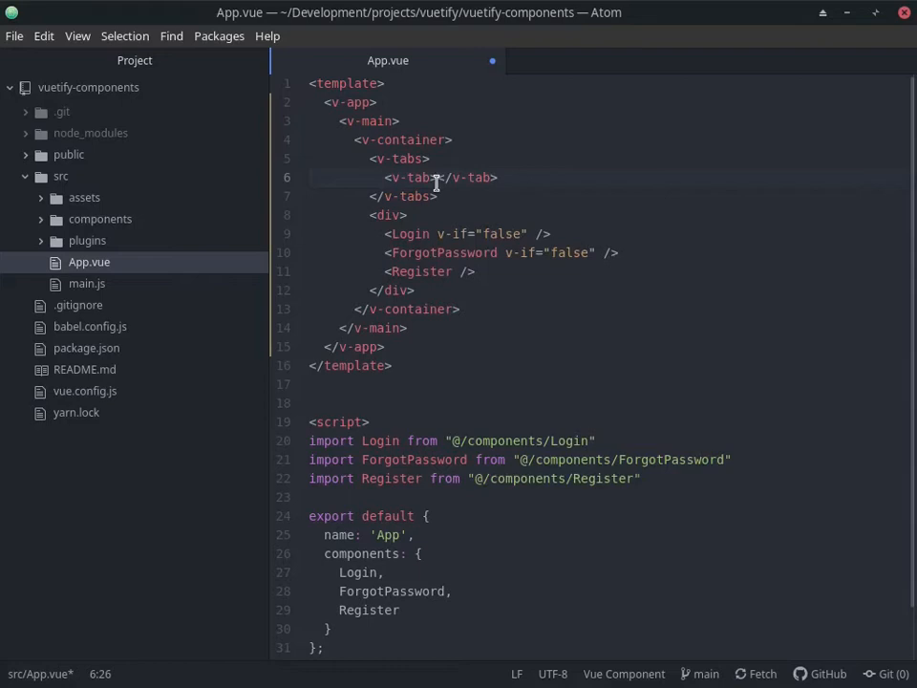
left_click(436, 176)
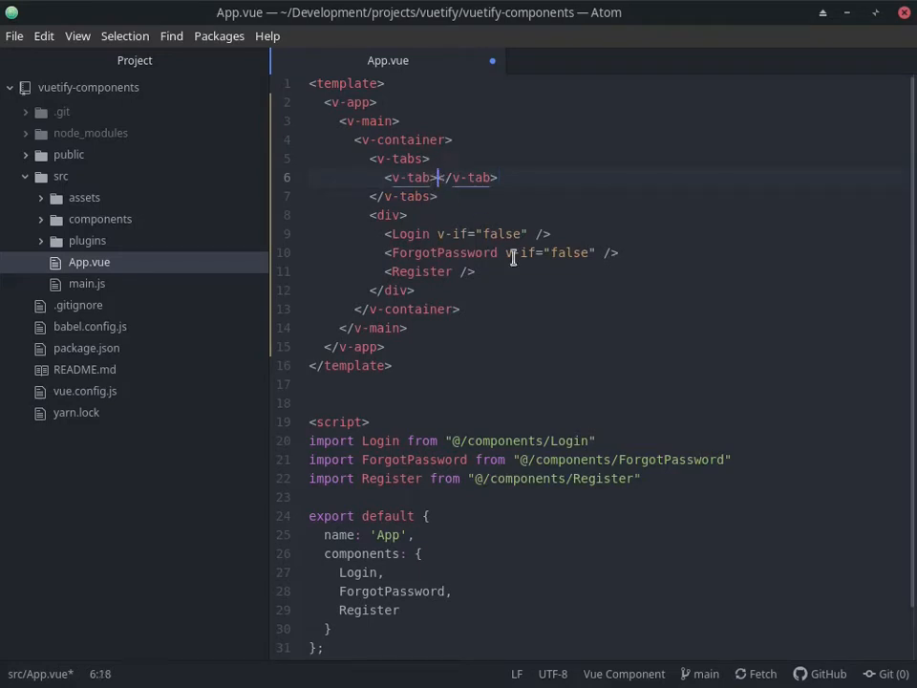
key("Enter")
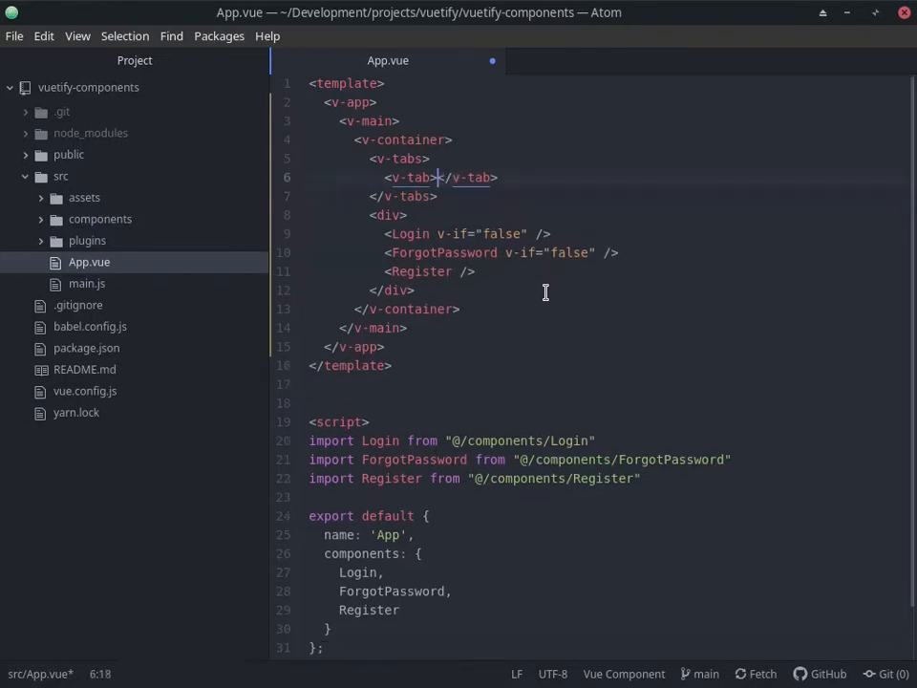
Fill v-tabs with three <v-tab>Login</v-tab> entries and begin relabelling the second.
type("Login")
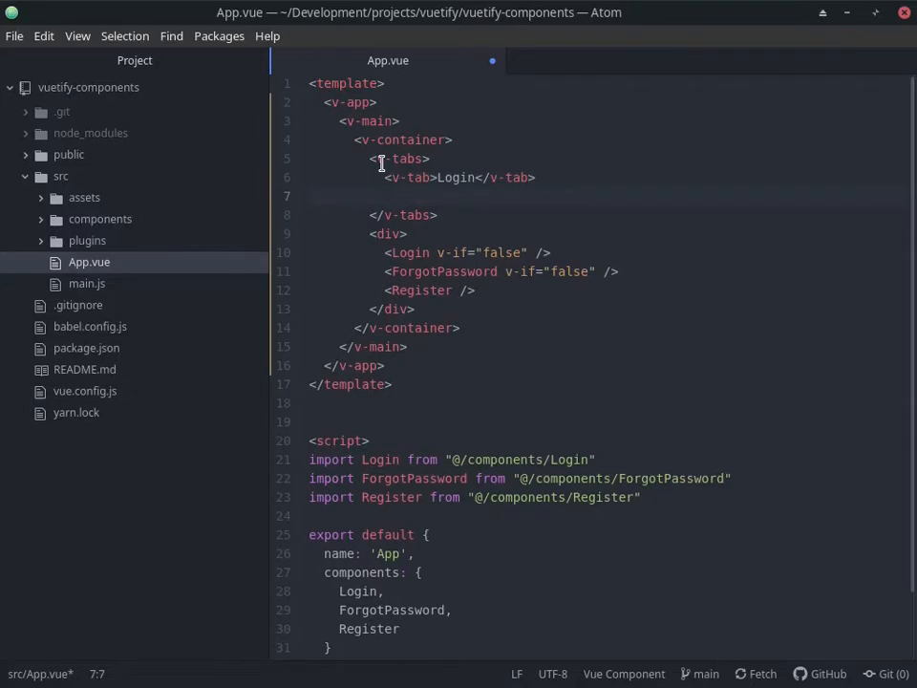
type("<v-tab>Login</v-tab>")
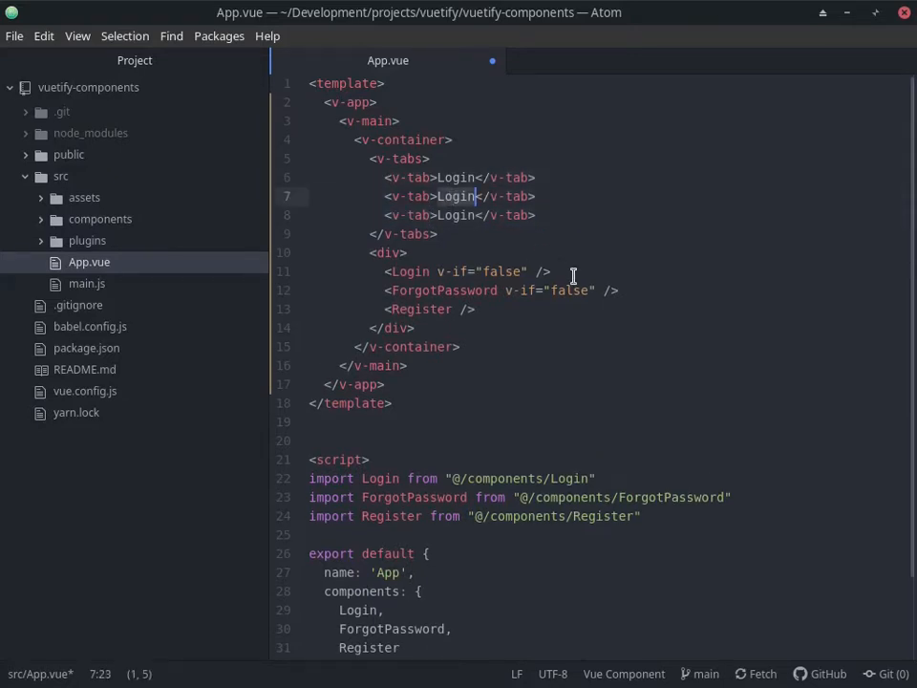
type("R")
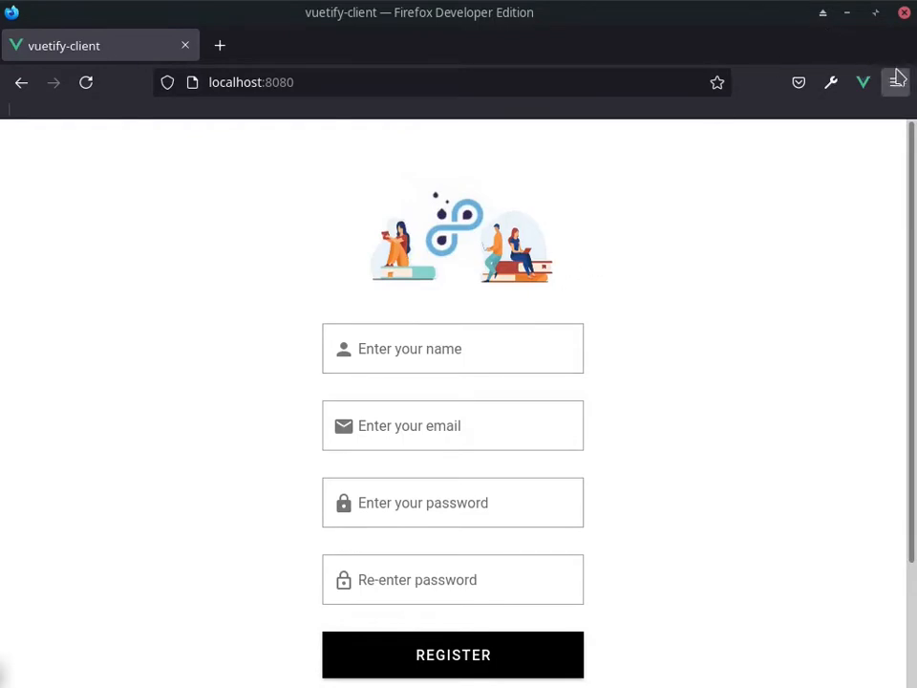
Reload localhost:8080, bring Firefox above the terminal, and switch to the Register tab.
left_click(895, 82)
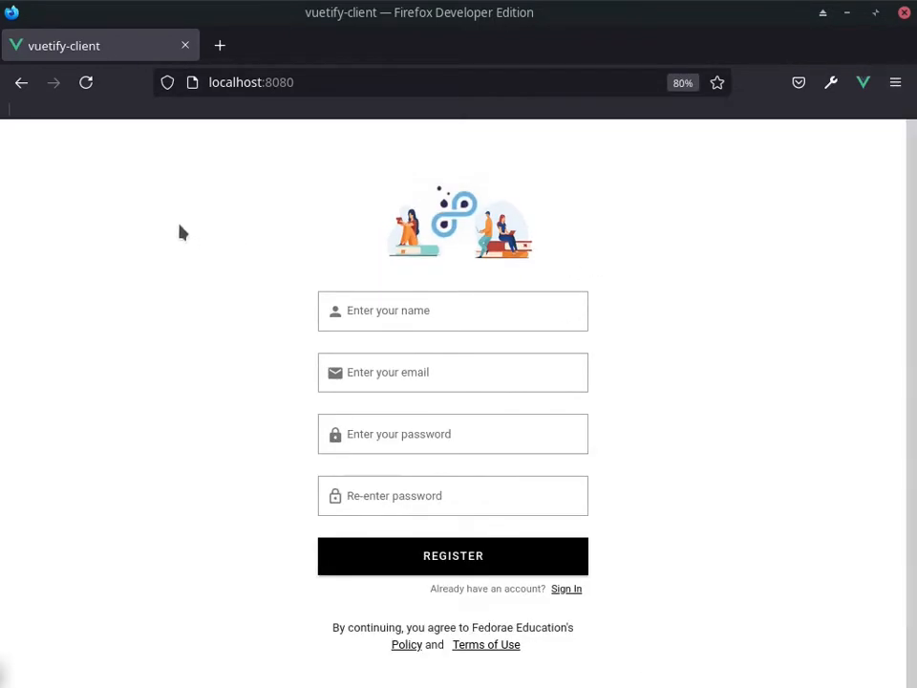
mouse_move(105, 198)
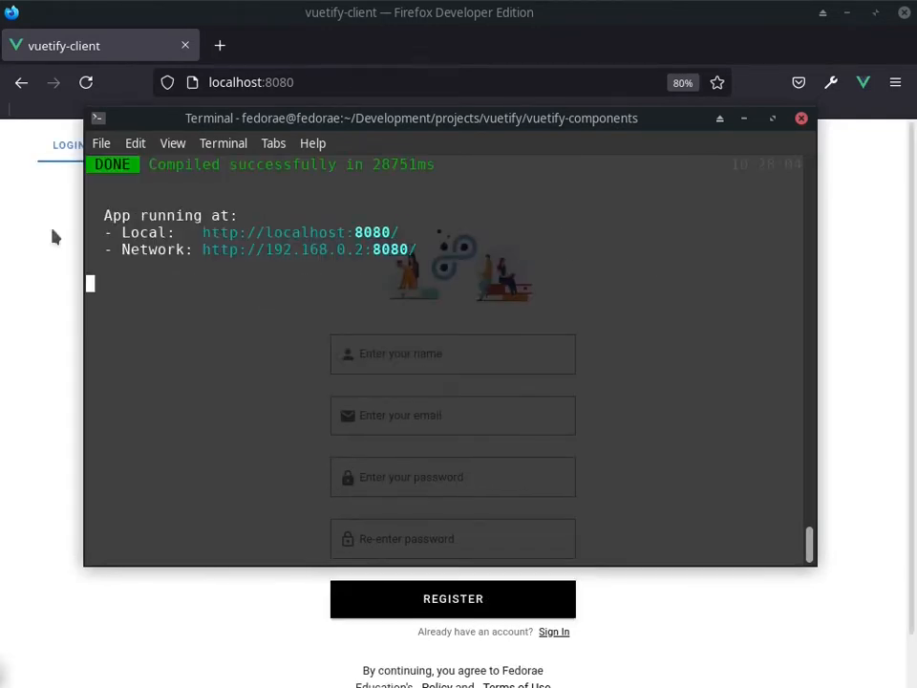
left_click(801, 117)
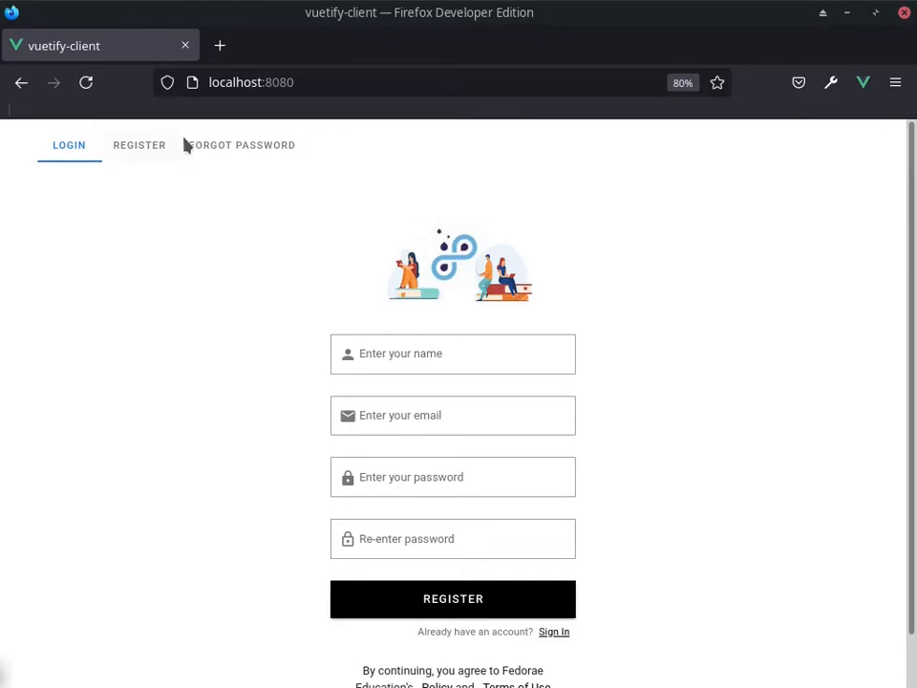
mouse_move(175, 165)
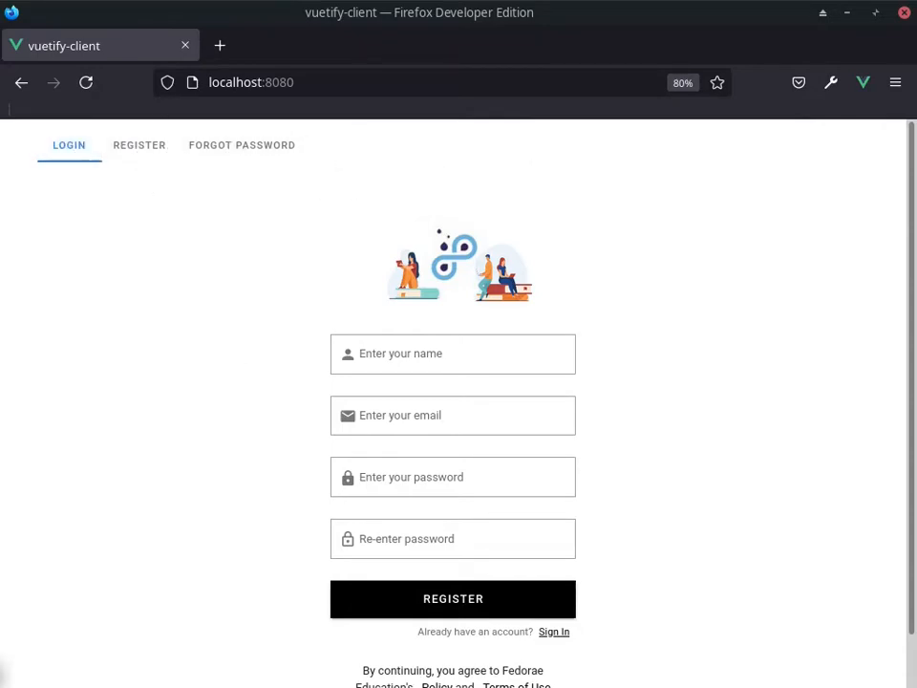
mouse_move(387, 114)
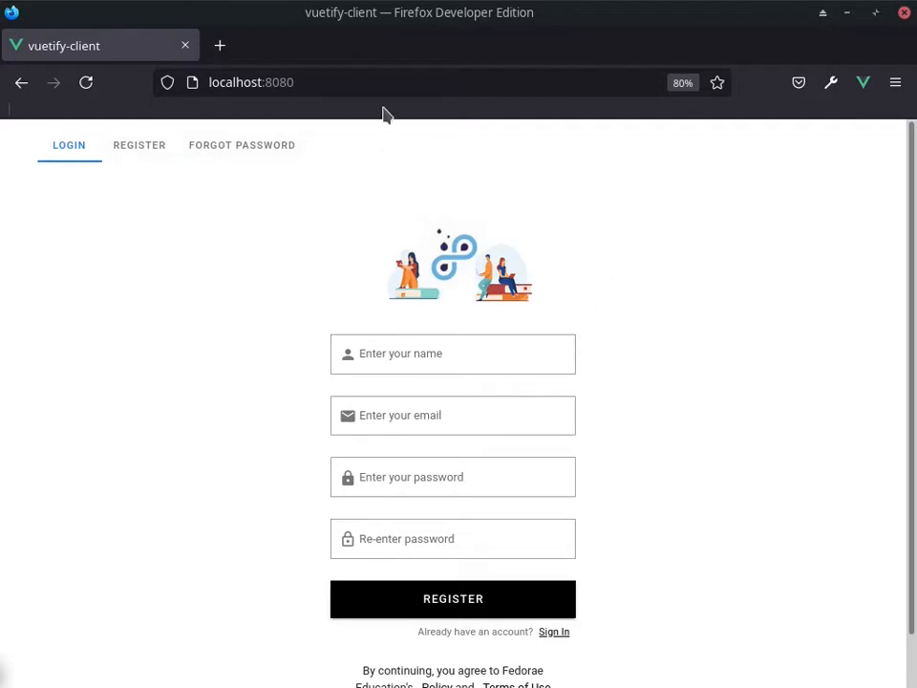
mouse_move(281, 409)
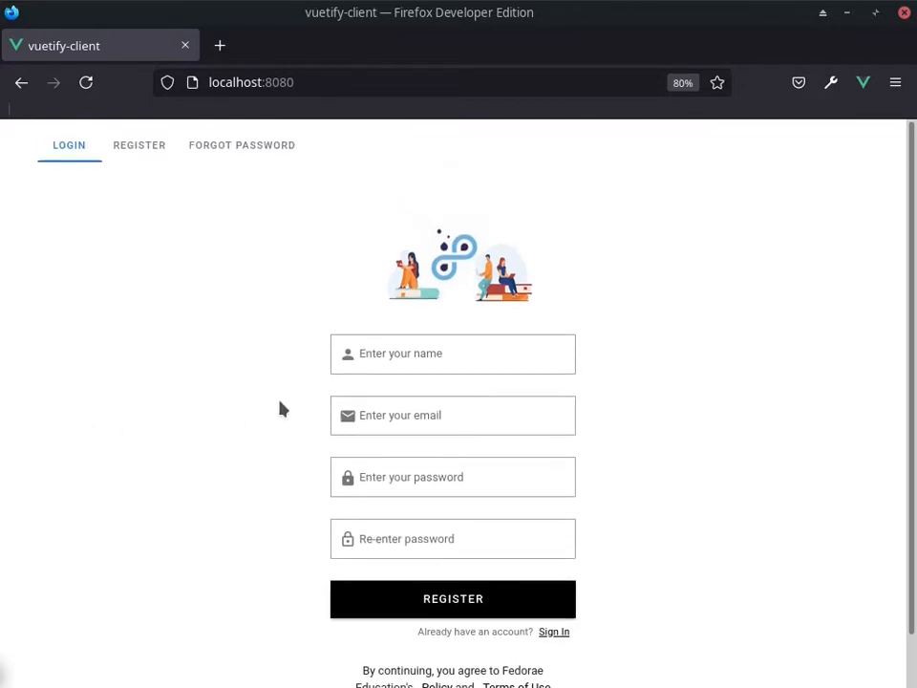
mouse_move(733, 160)
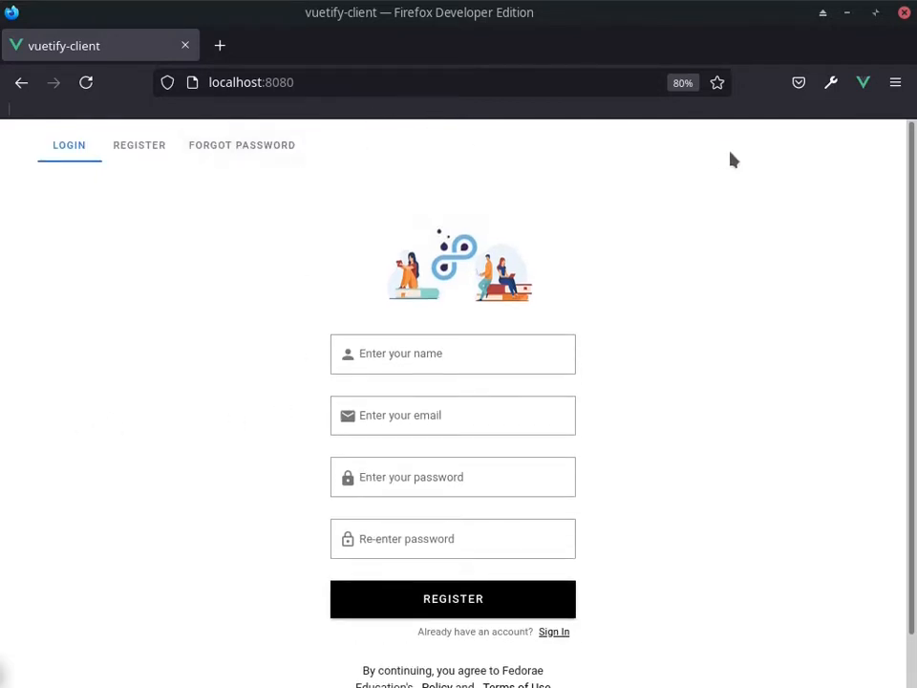
mouse_move(138, 144)
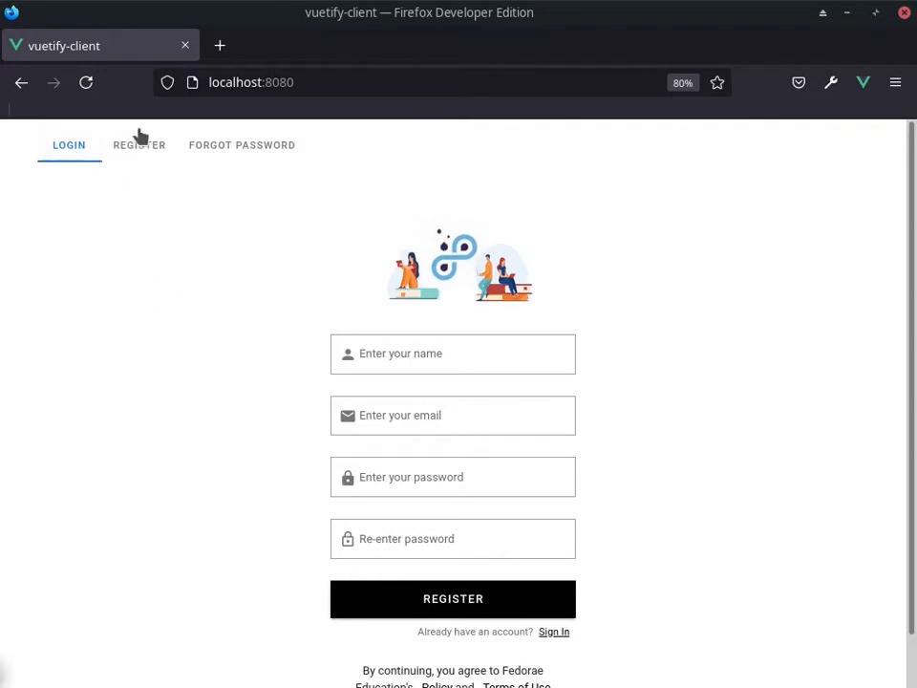
left_click(140, 144)
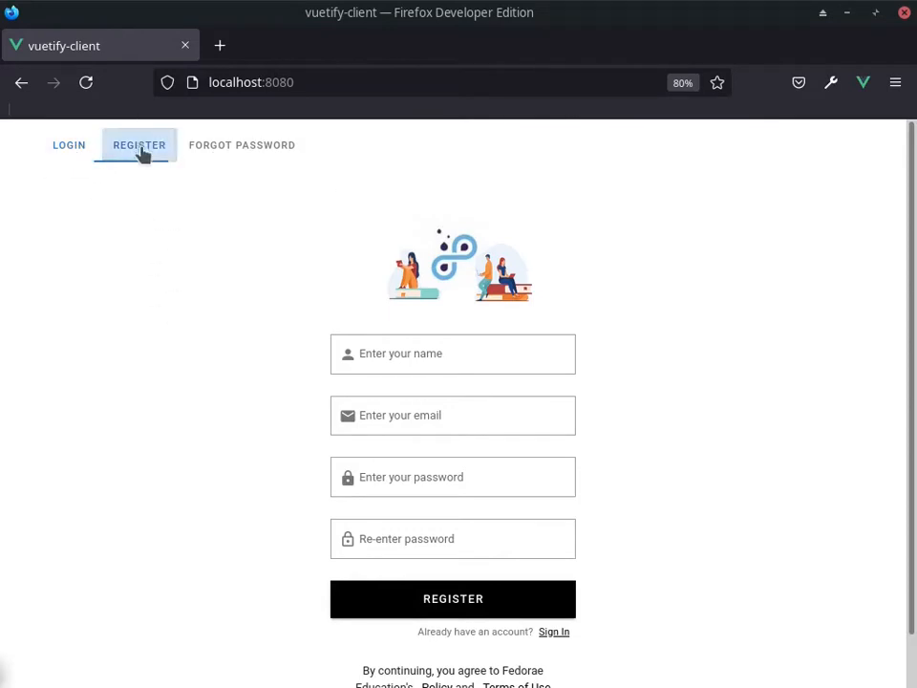
mouse_move(640, 325)
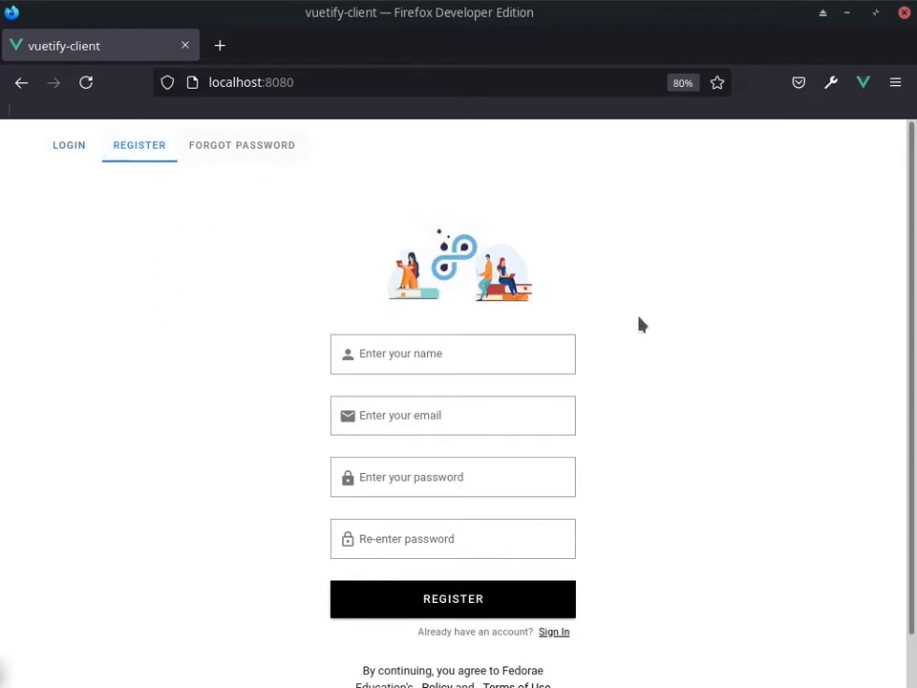
scroll("down", 3)
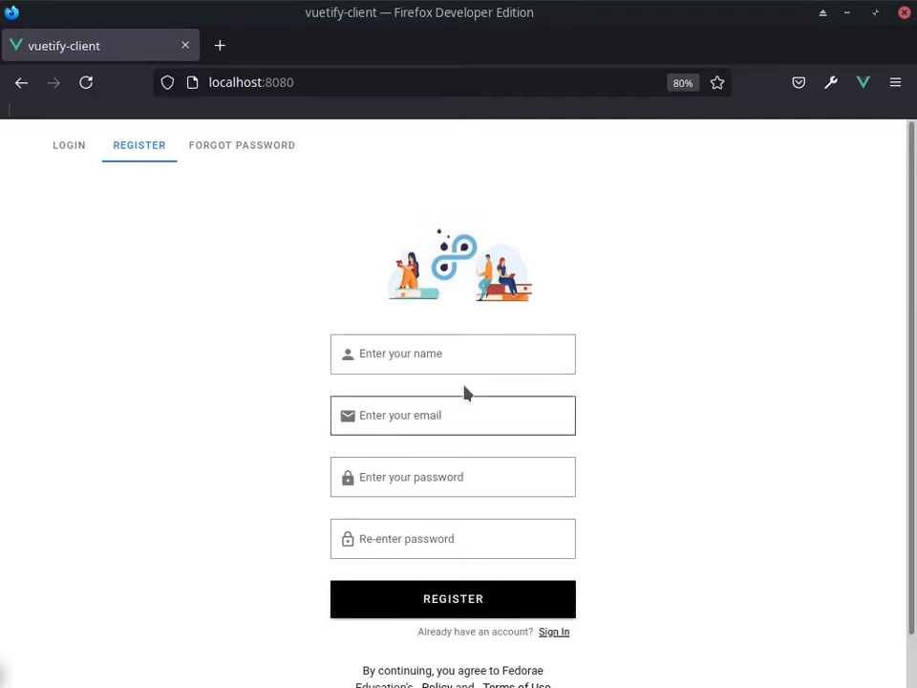
left_click(242, 145)
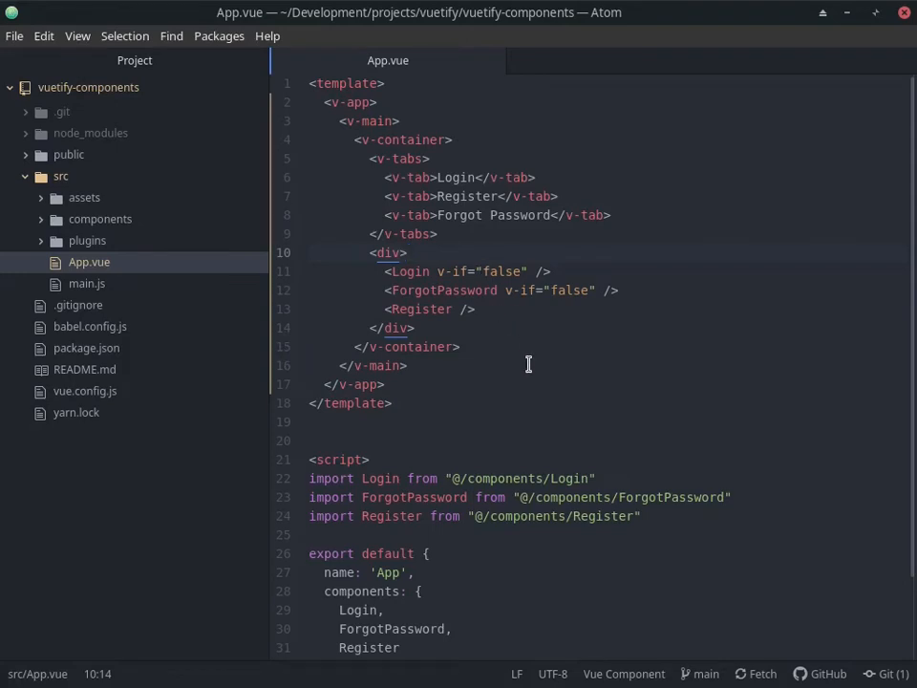
Write login and register flags set to false in data()'s return object.
left_click(407, 252)
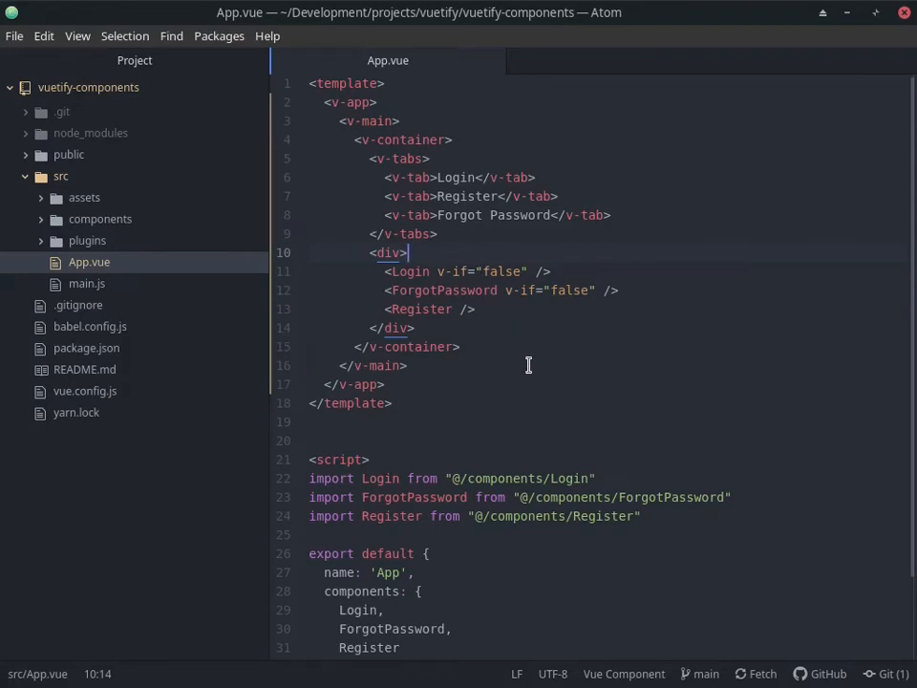
scroll("down", 3)
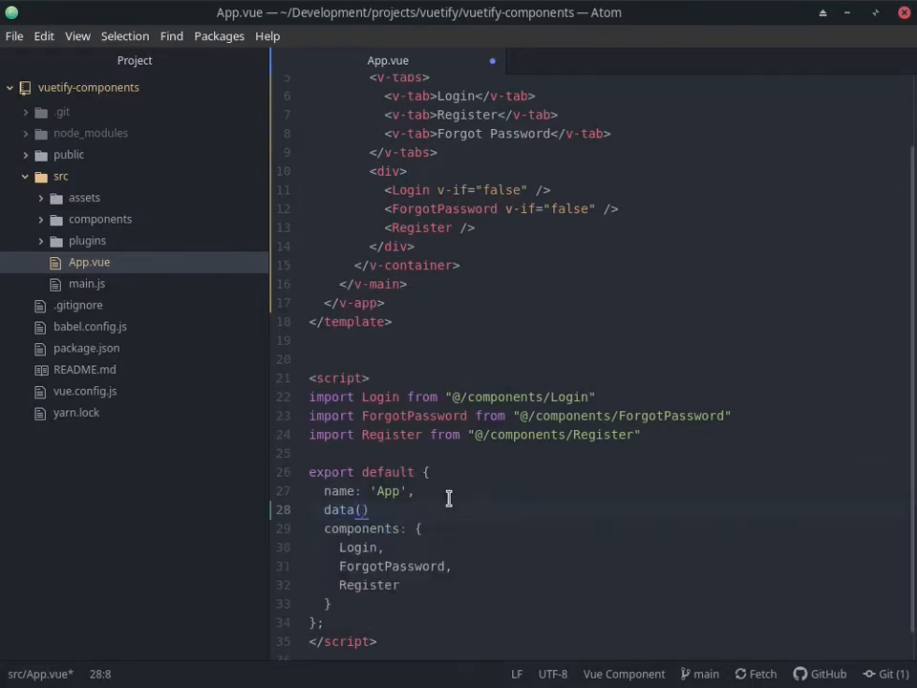
type("return {")
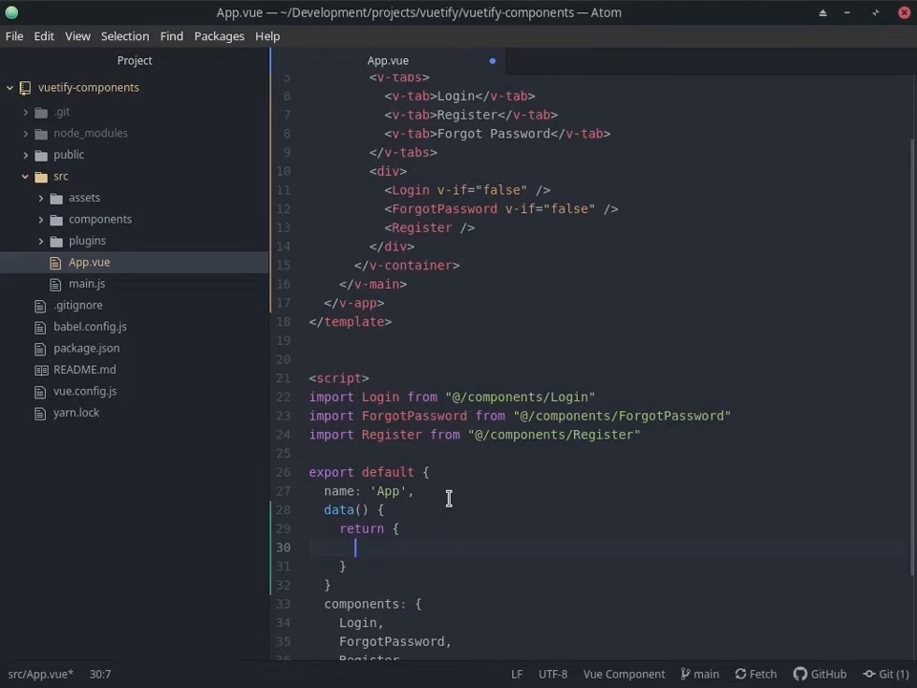
type("login")
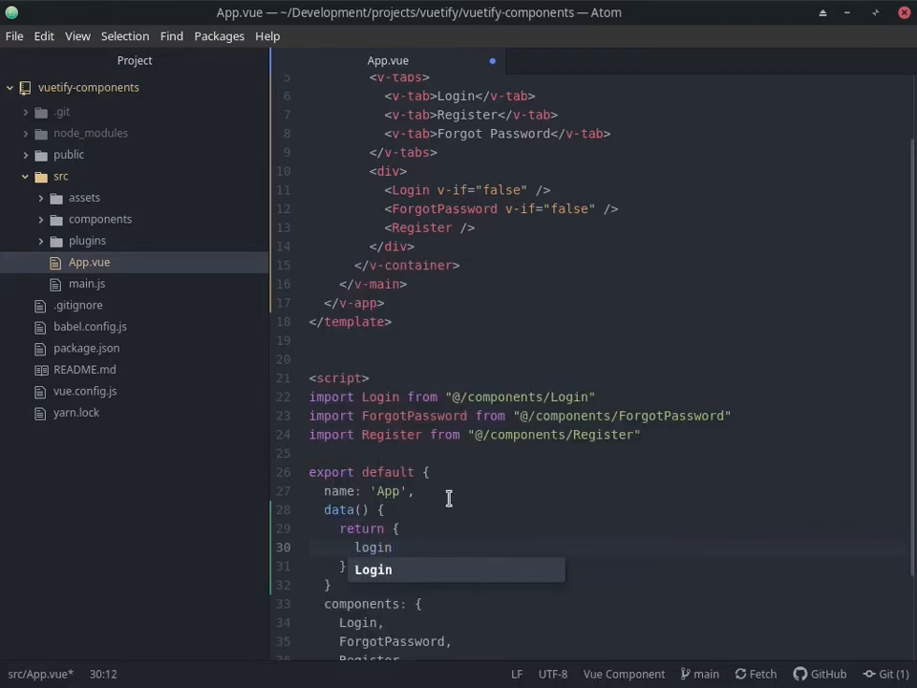
type(": false")
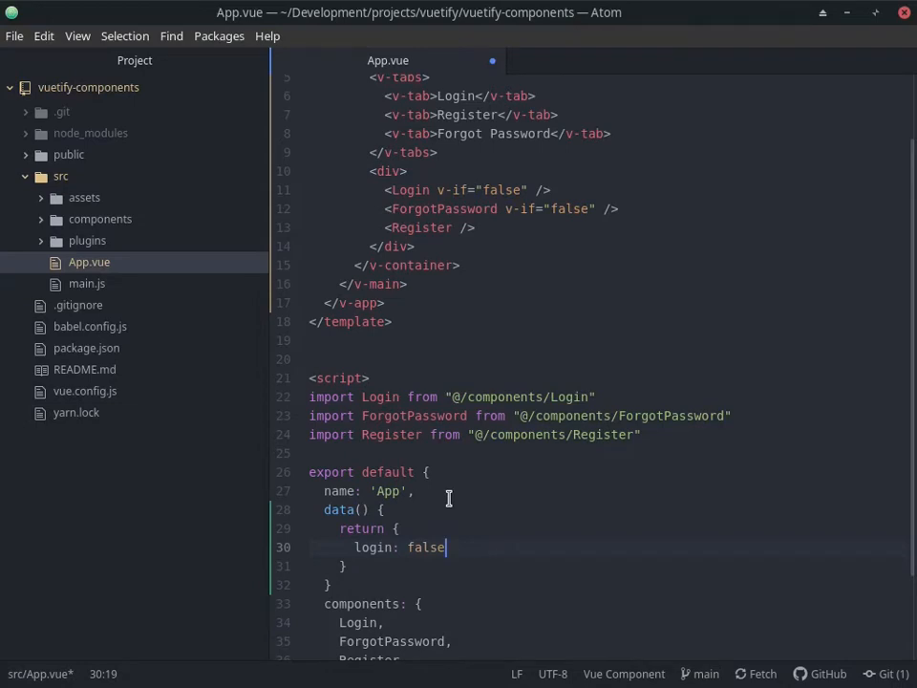
type("true,")
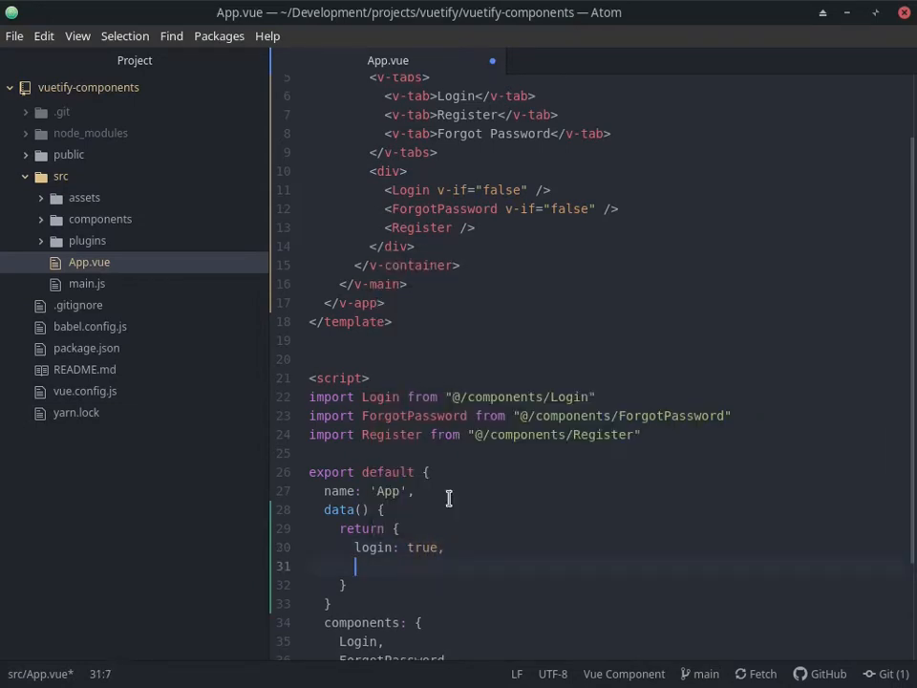
type("register")
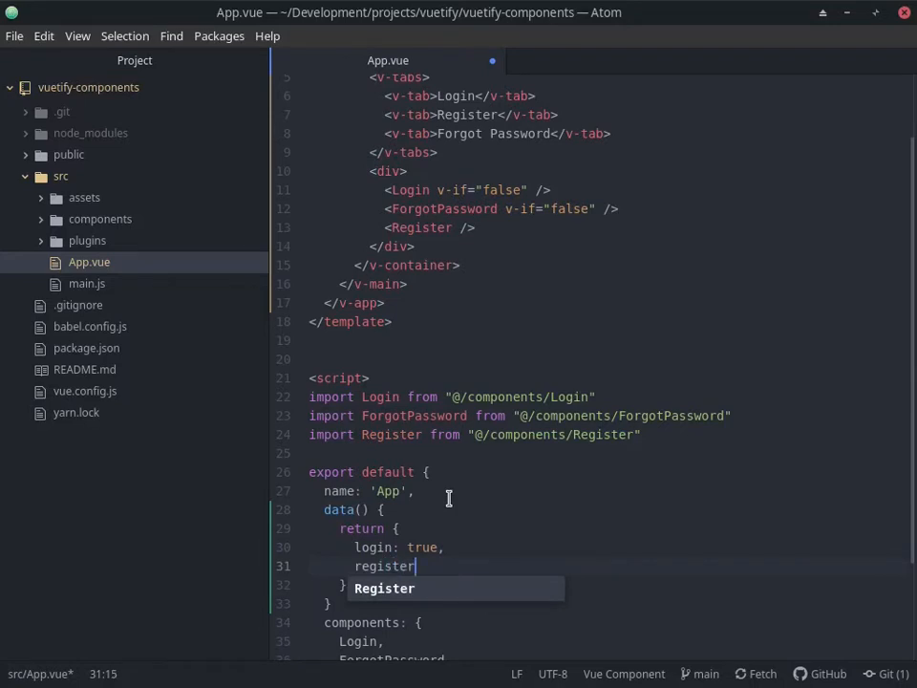
type(": false,")
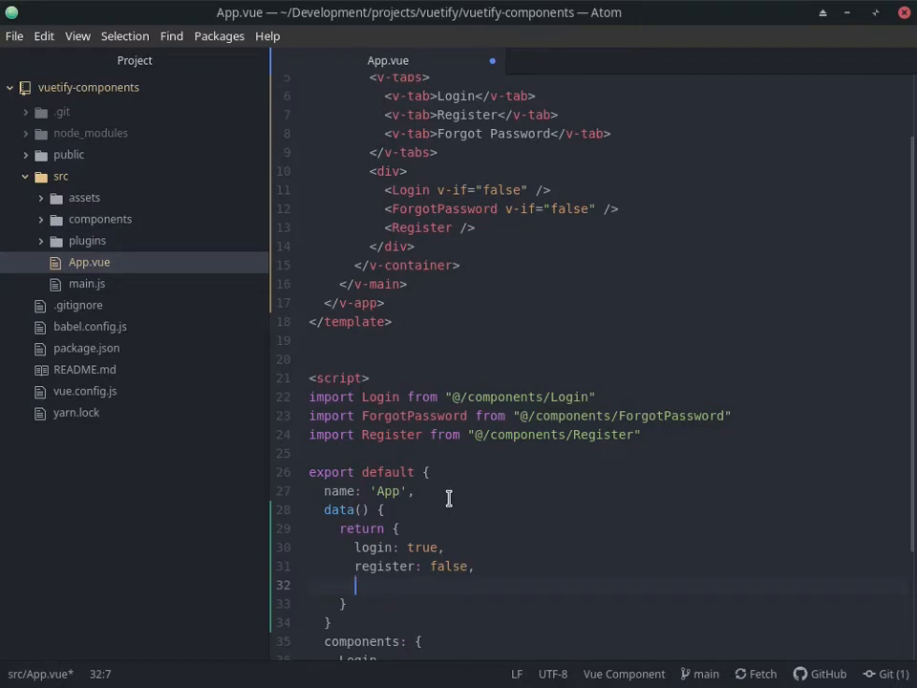
Add forgotpassword: false and delete the login flag's true value.
type("forgo")
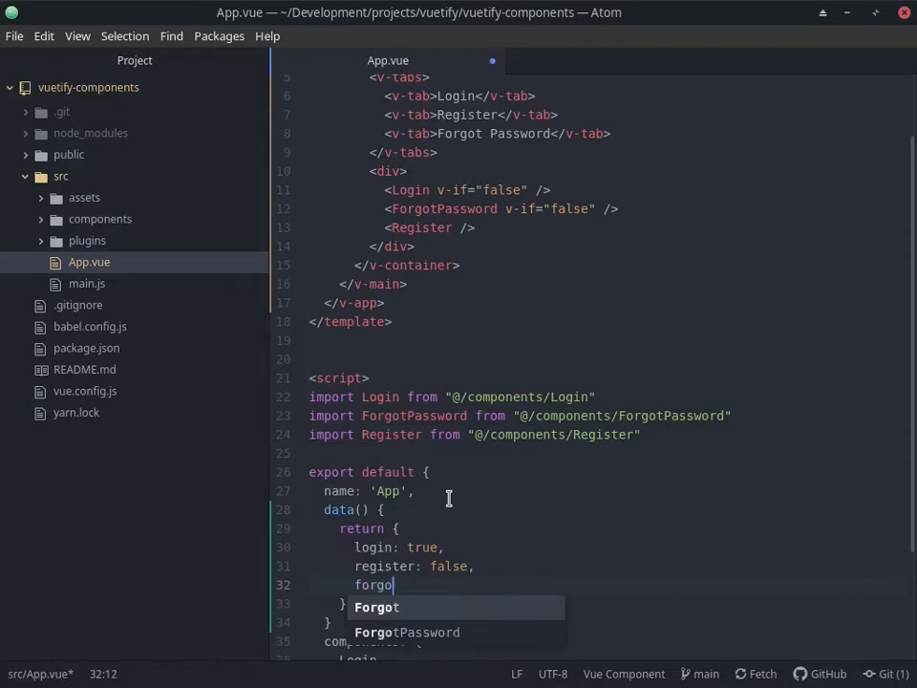
type("tpassword")
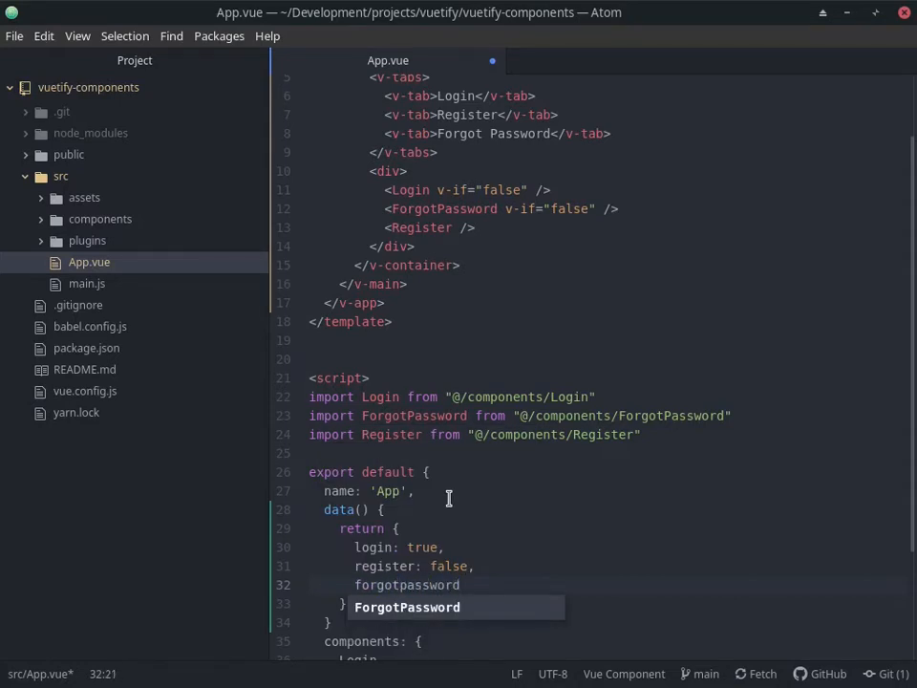
type(": false")
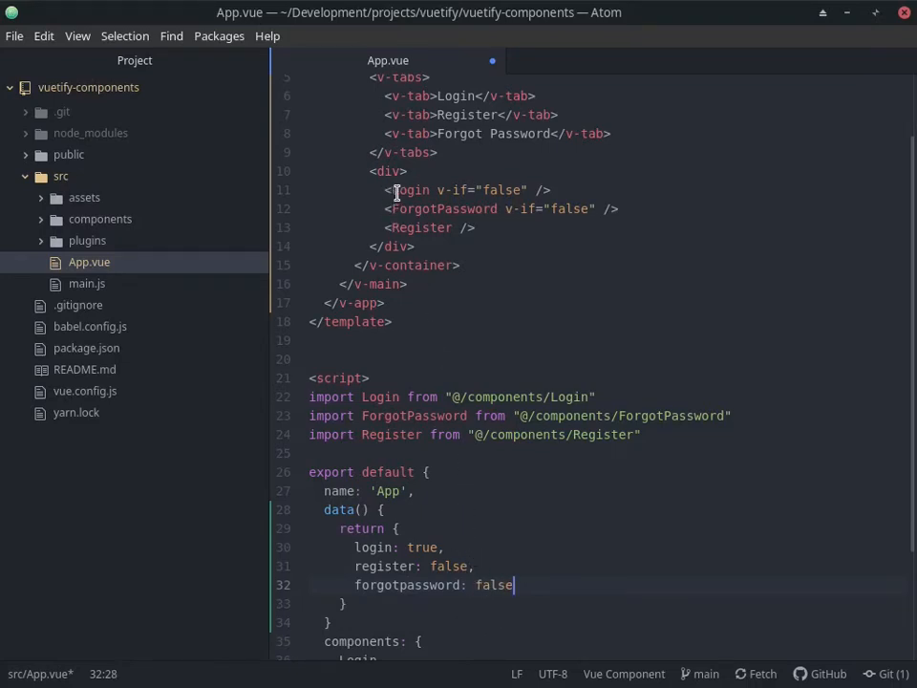
left_click(423, 547)
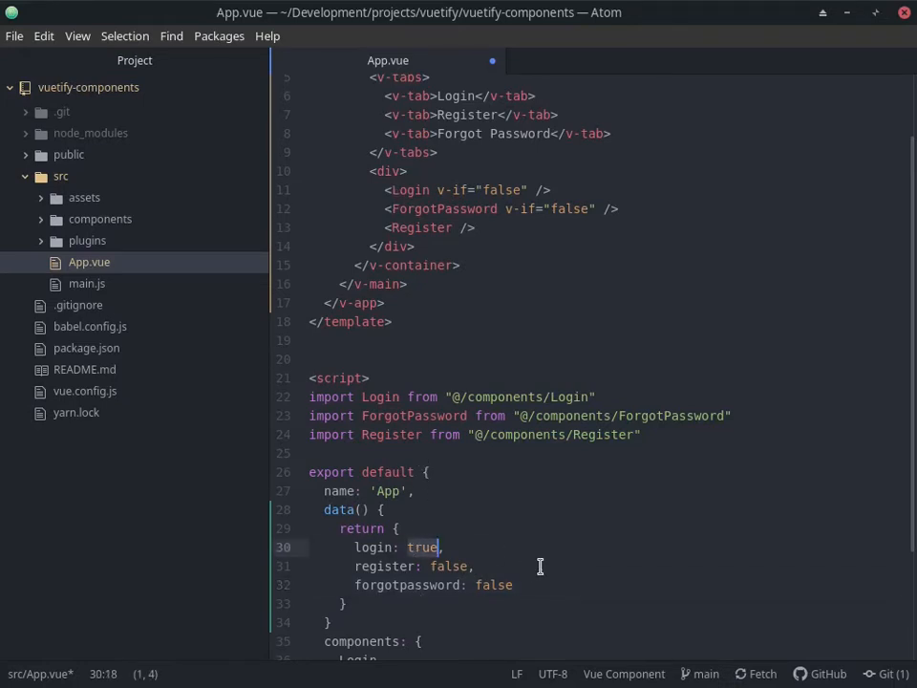
key("Delete")
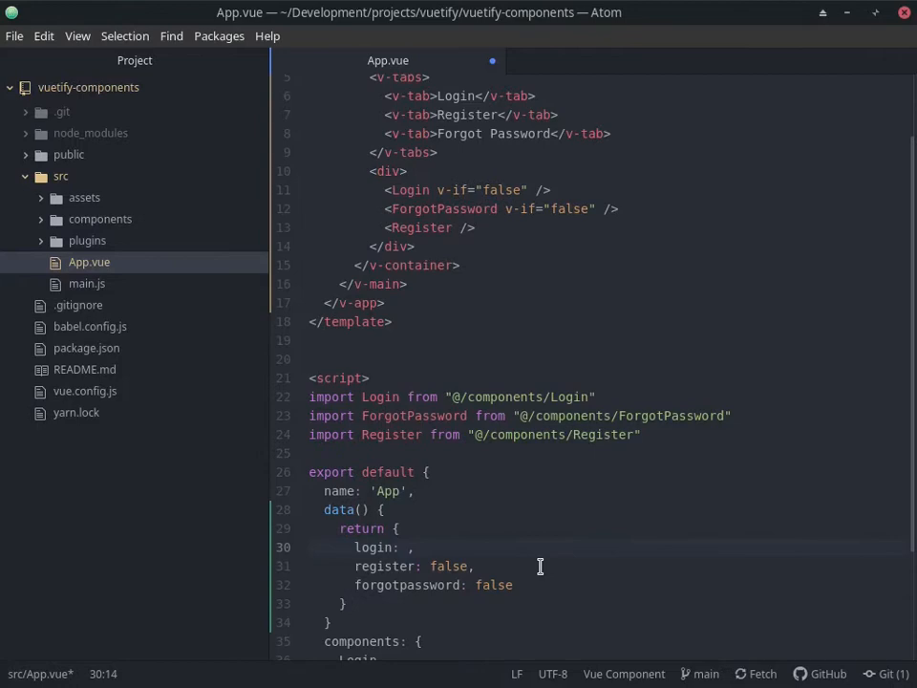
Set login to true and make the Login component use v-if="login".
type("true")
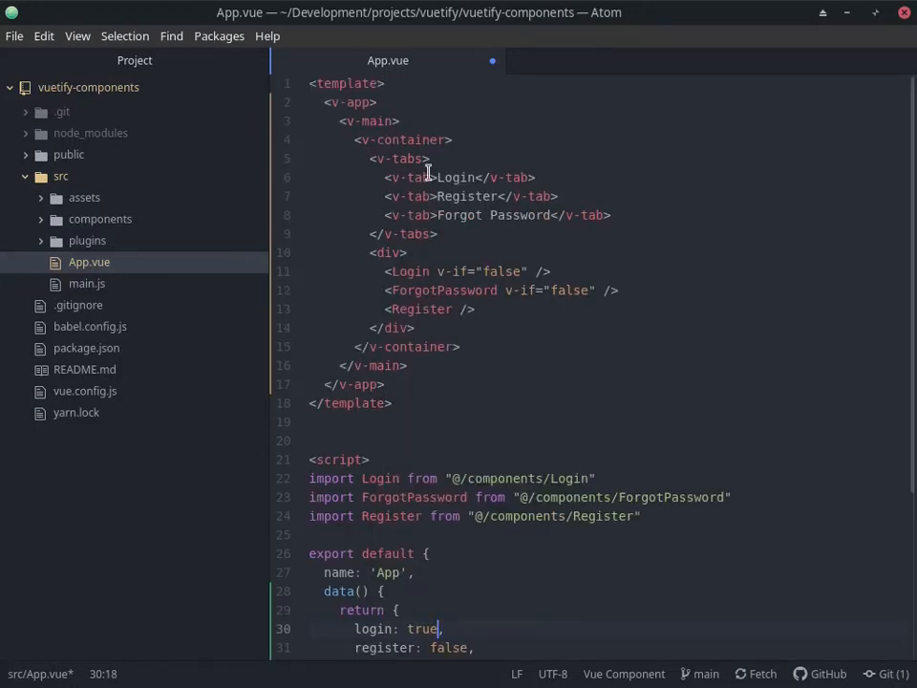
type("@")
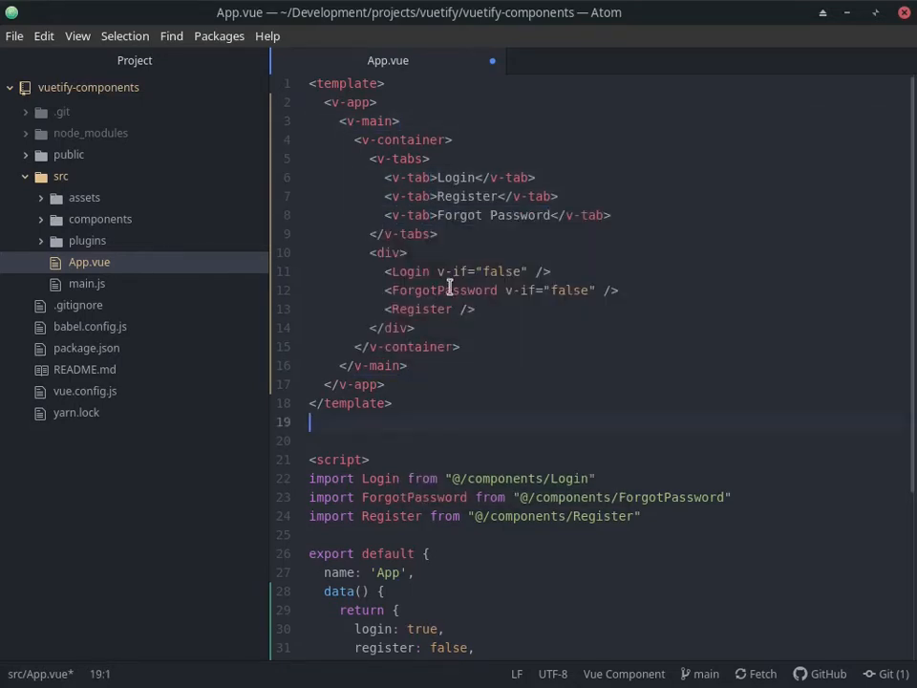
left_click(486, 308)
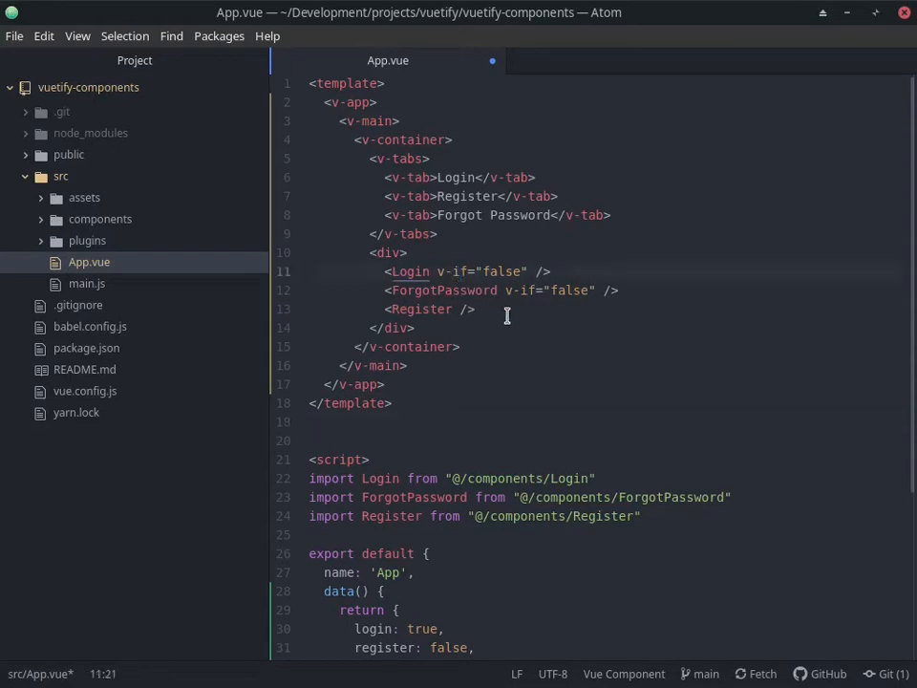
type("-s")
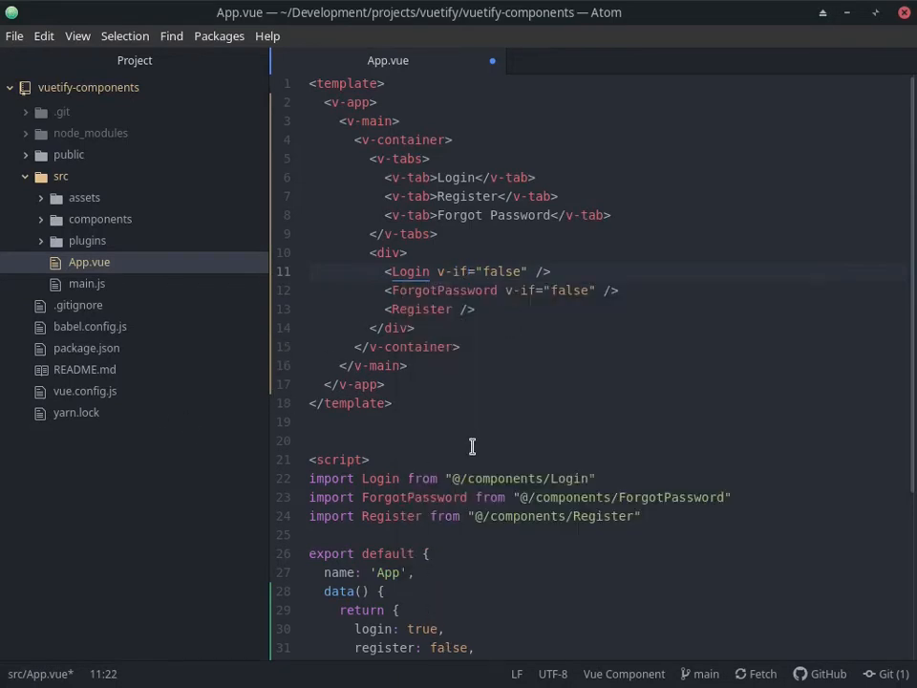
scroll("down", 3)
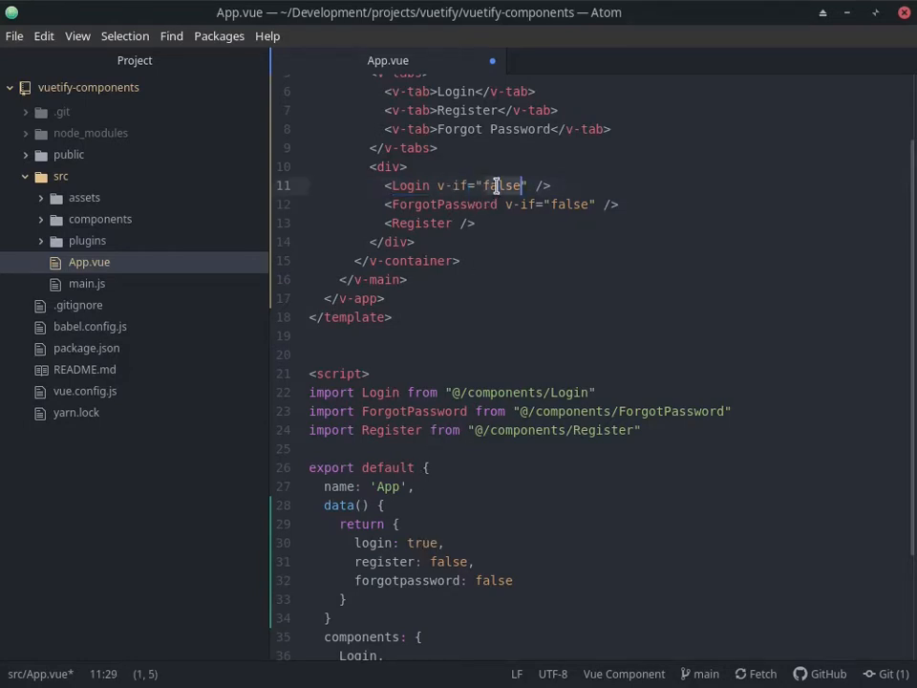
type("login")
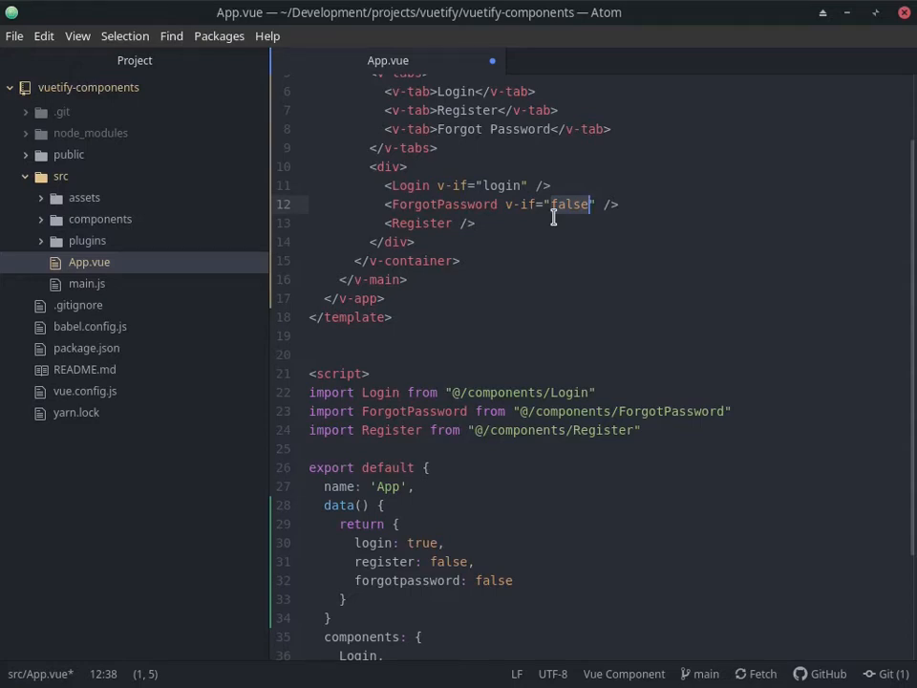
Bind ForgotPassword to v-if="forgotpassword" and Register to v-if="register".
type("fr")
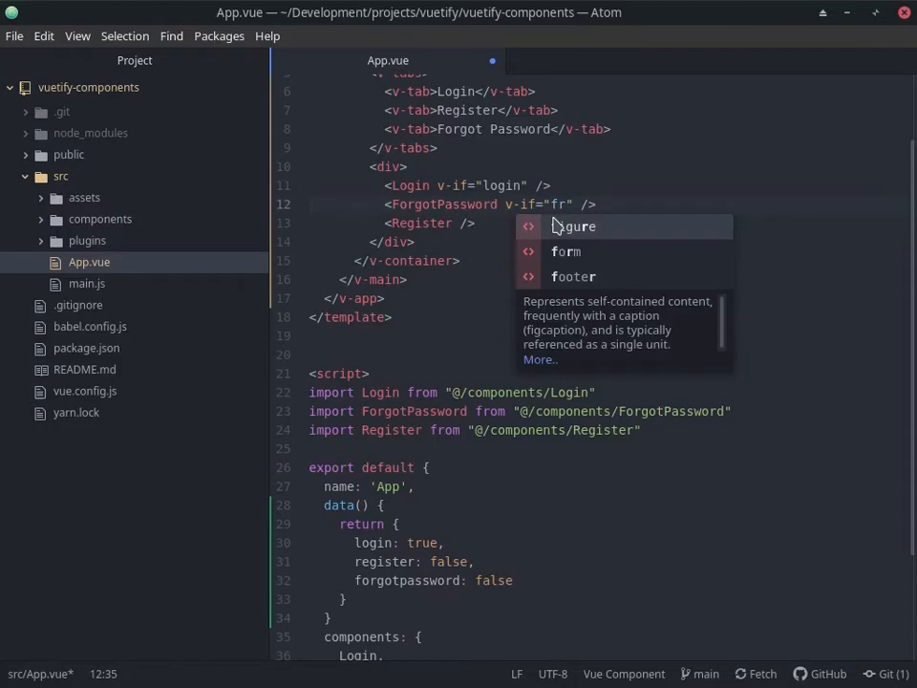
type("orgotpassword")
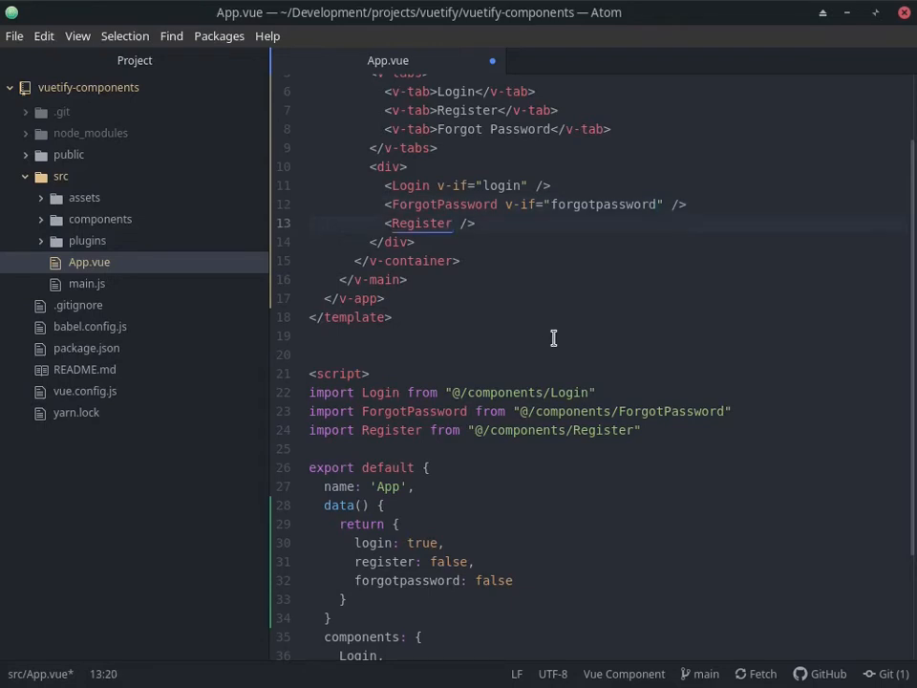
type("v-if=")
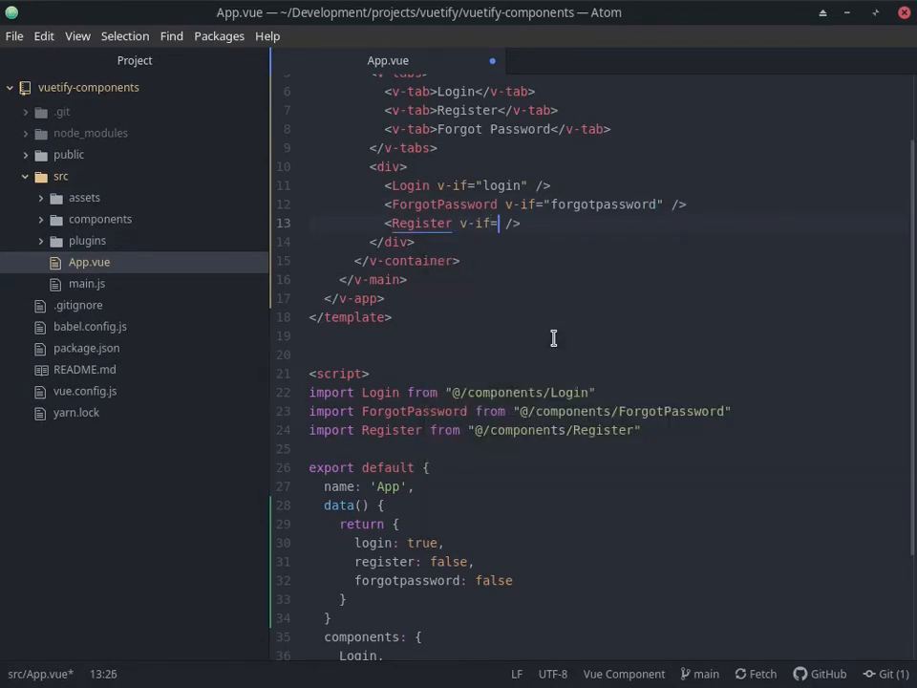
type("\"")
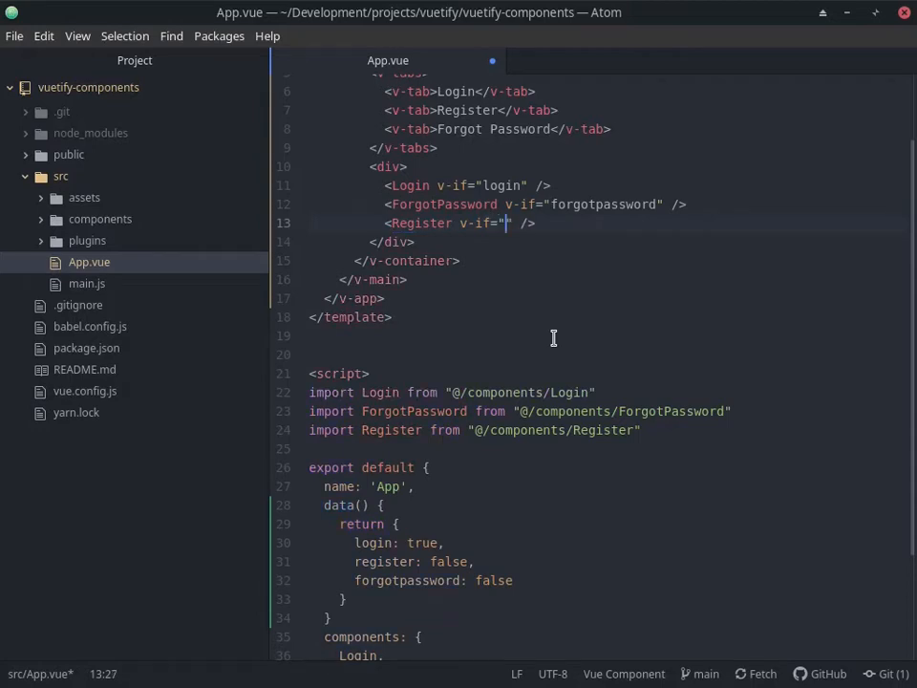
type("re")
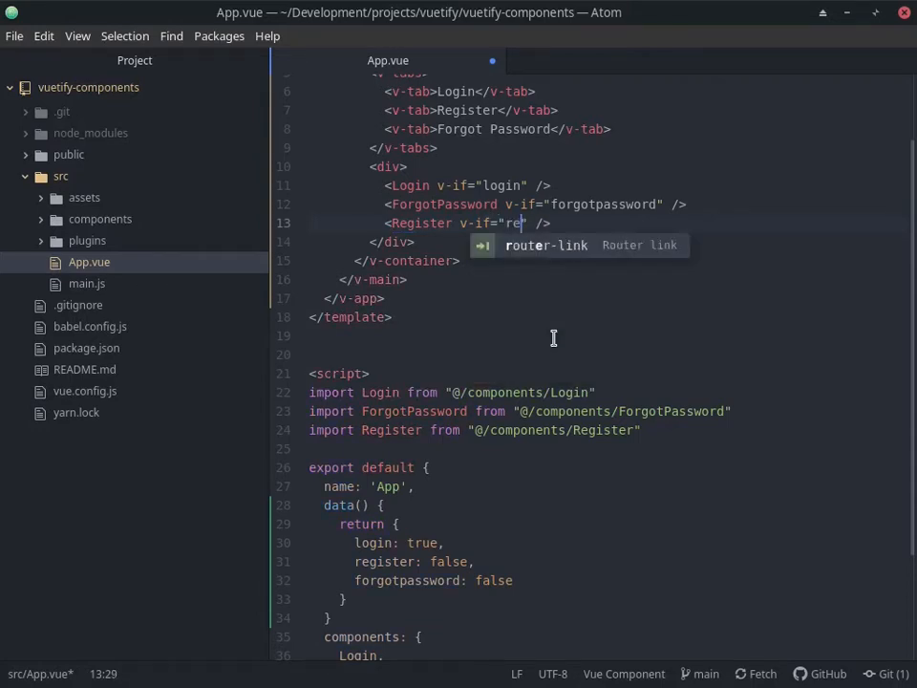
type("gister")
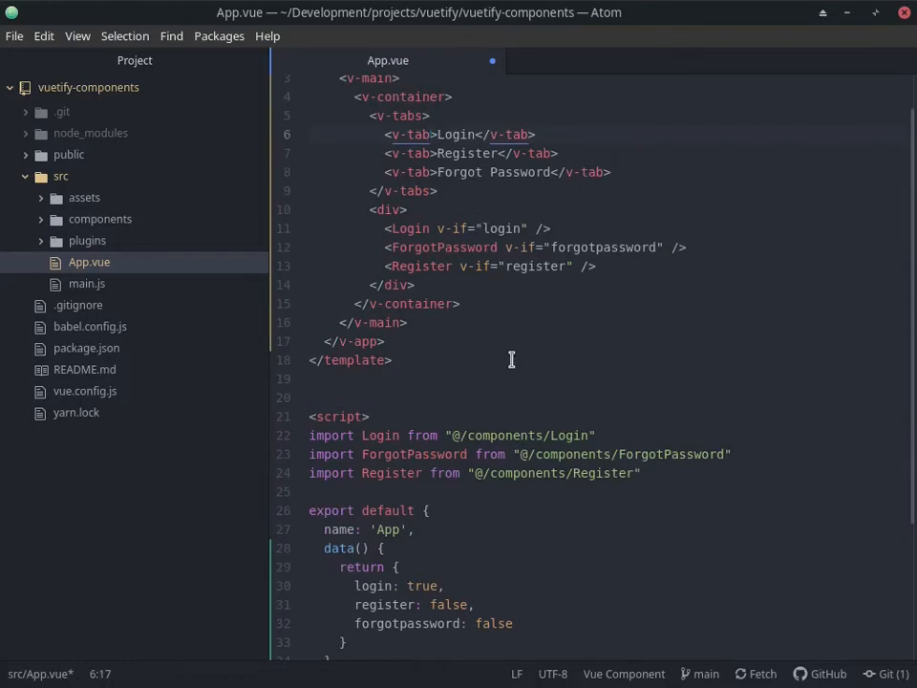
type("\" \"")
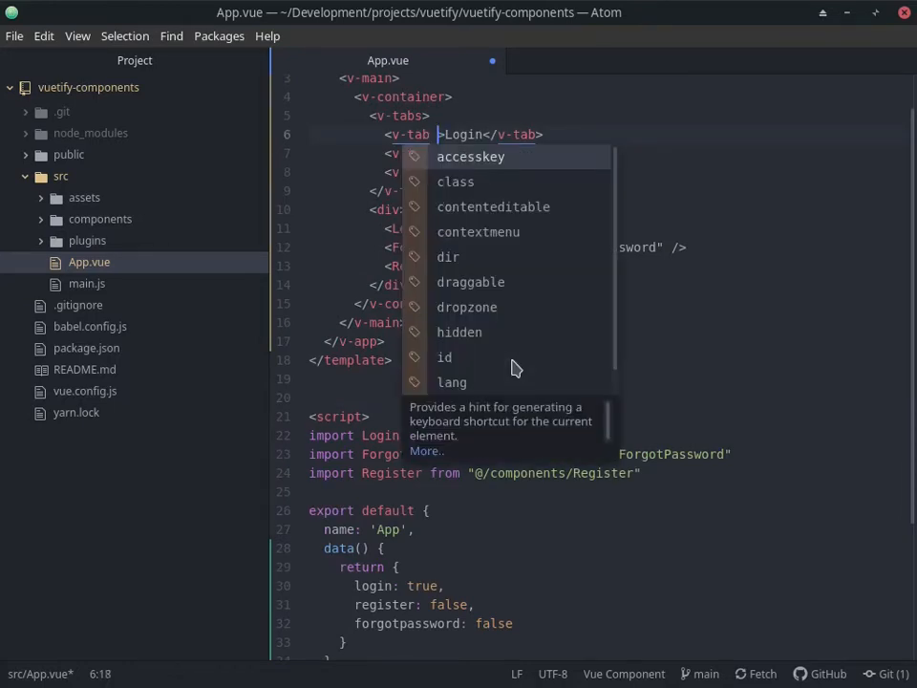
type("@")
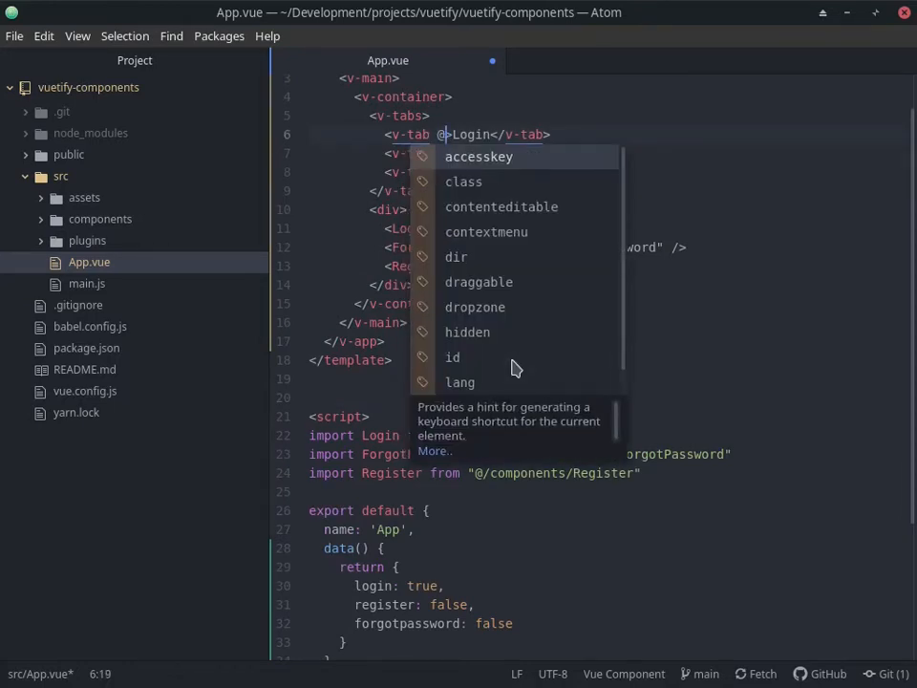
type("click=\"\"")
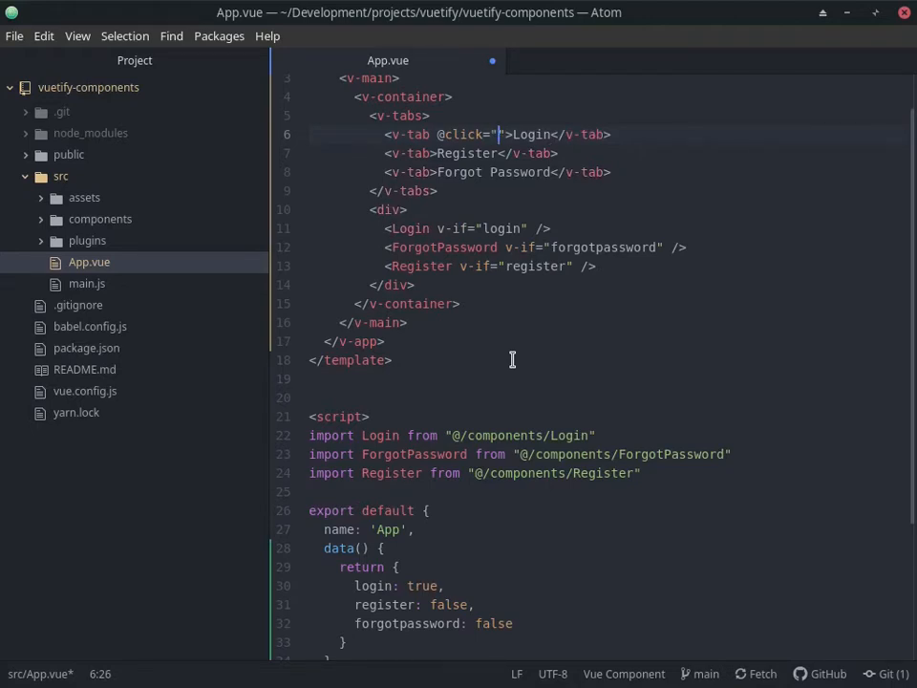
type("login = login")
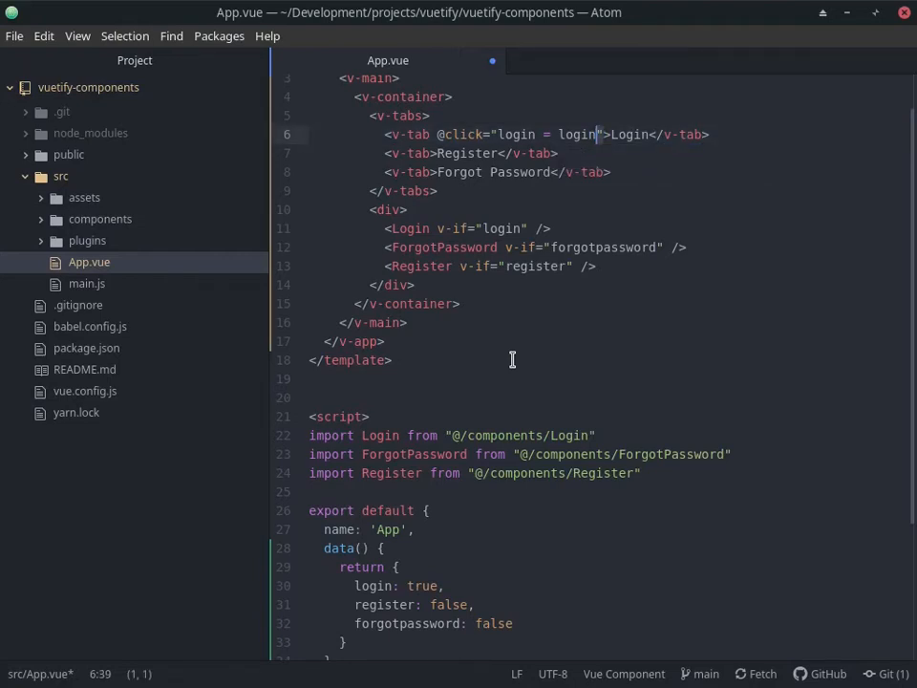
double_click(577, 134)
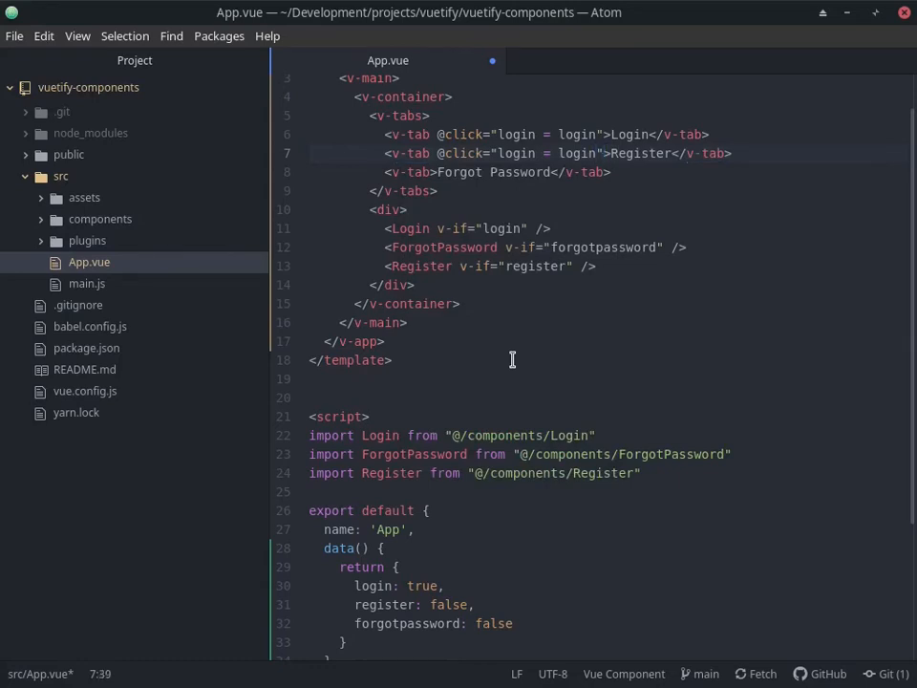
Make Register's handler set register = true; login = false, and add register = true to Forgot Password's.
left_click(597, 153)
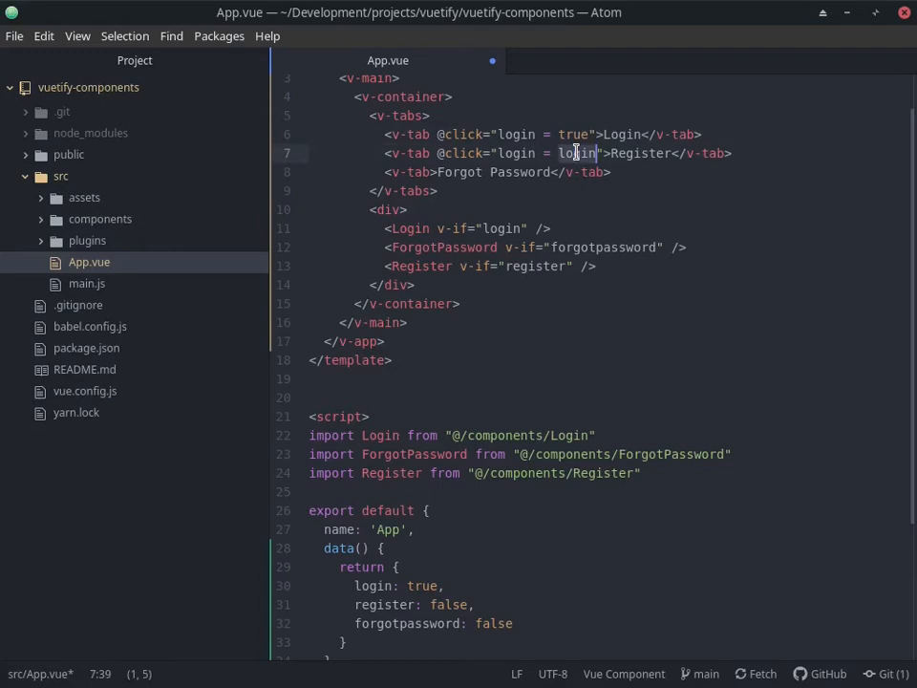
type("true;")
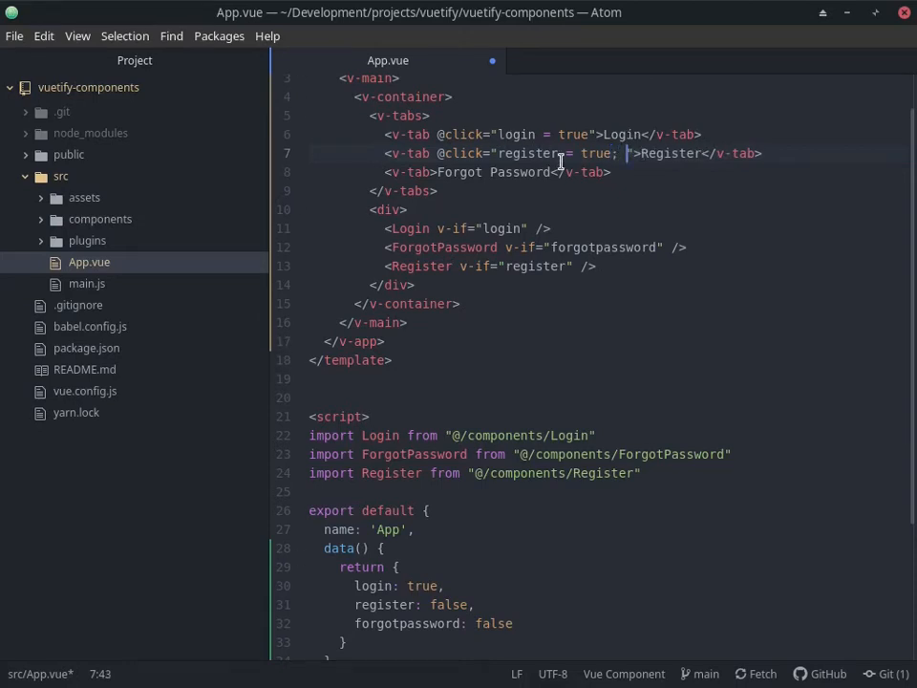
type("login = false")
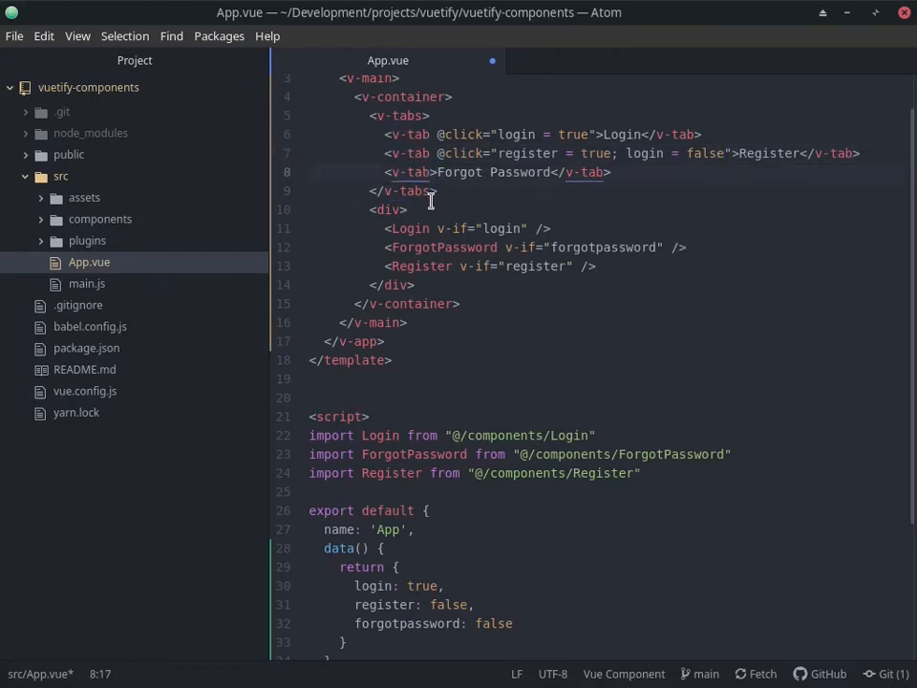
type("@click=\"register = true; login = false\"")
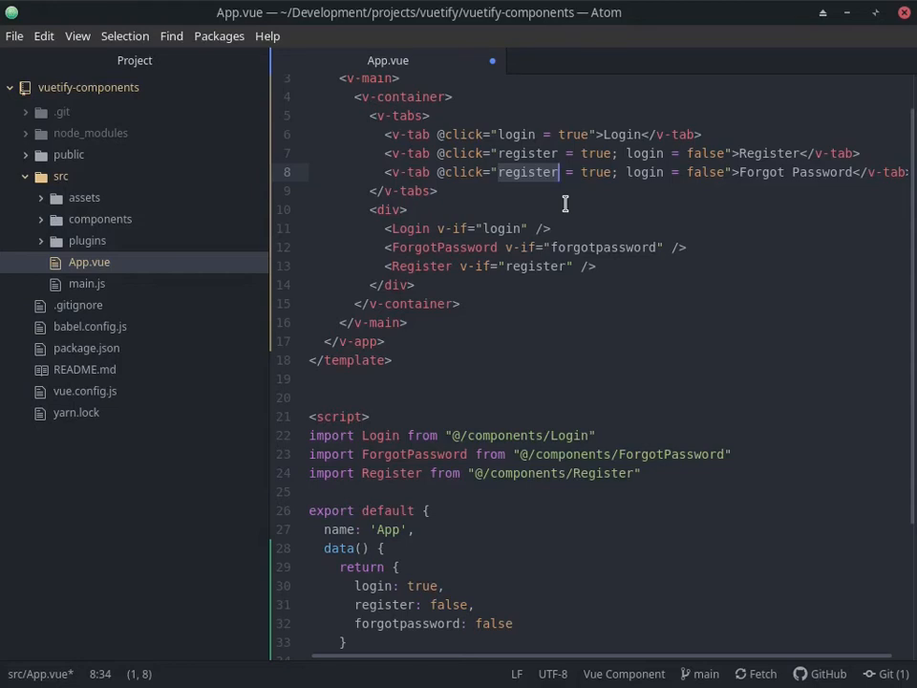
type("forgotpassword")
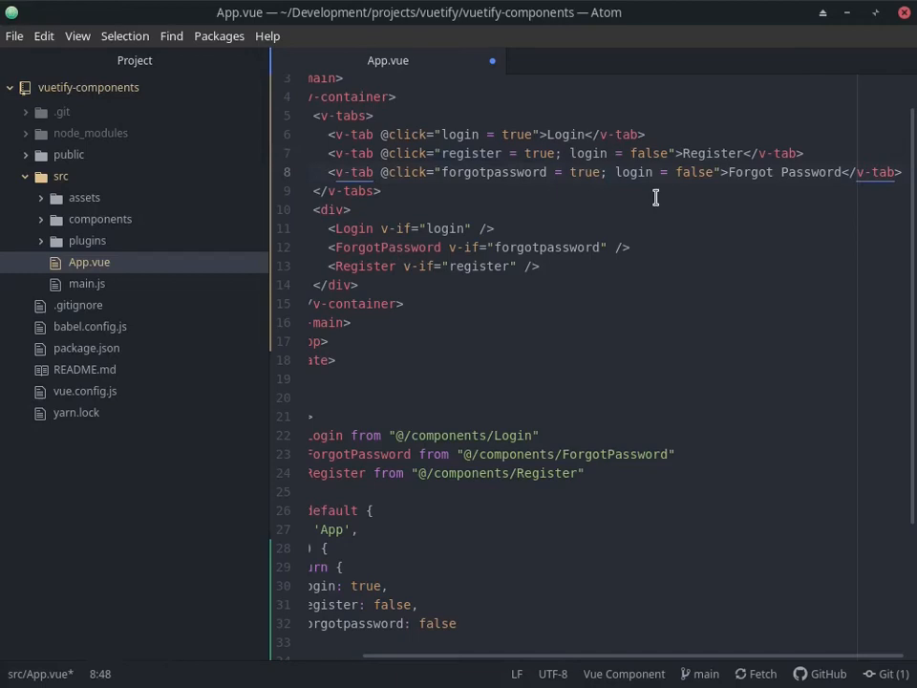
type("register = true;")
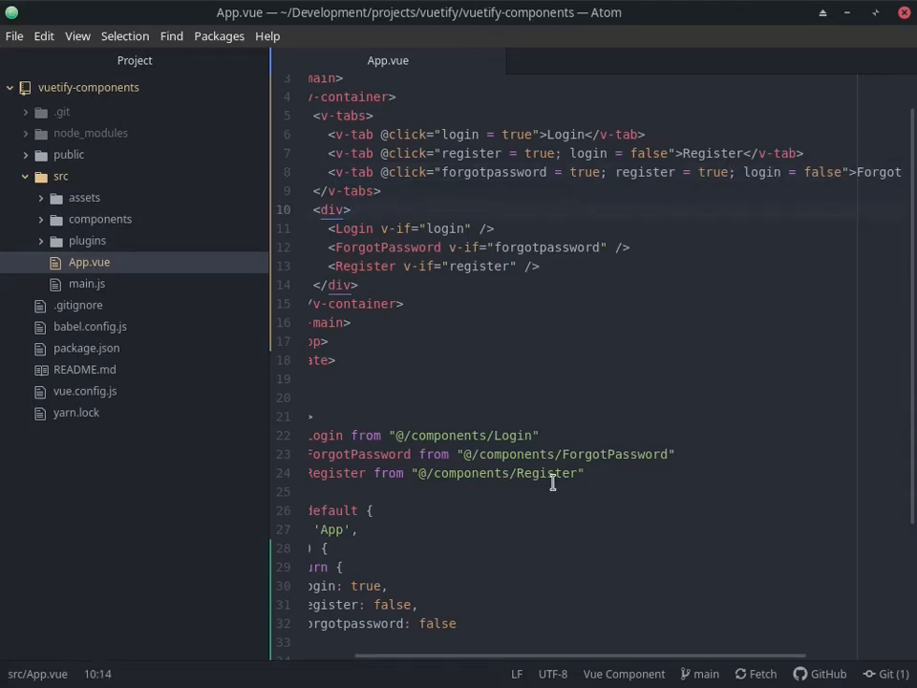
Click the Register, Forgot Password, Login and Register tabs at localhost:8080 to test view switching.
scroll("left", 3)
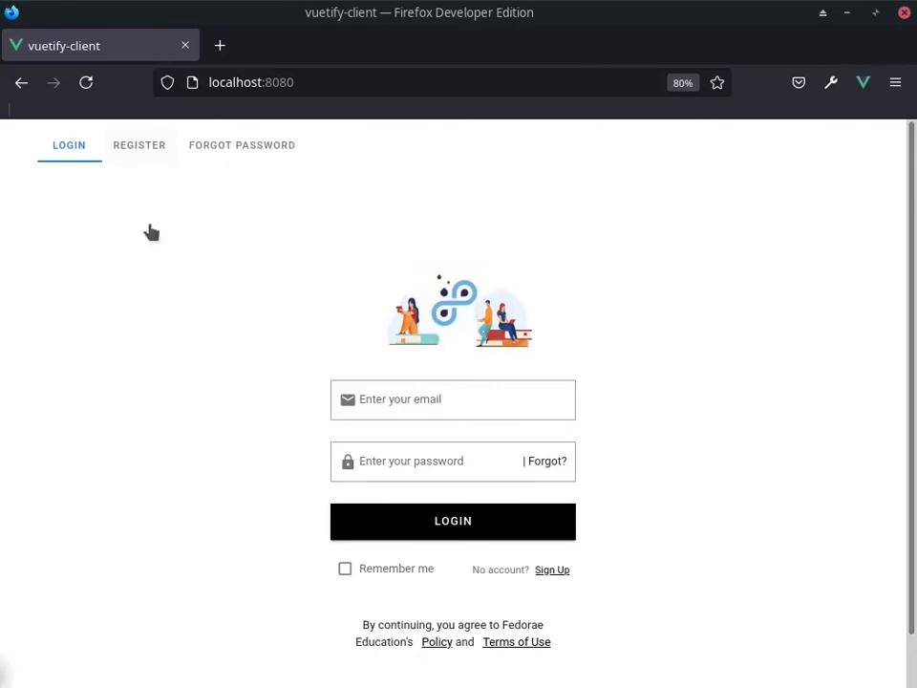
mouse_move(121, 177)
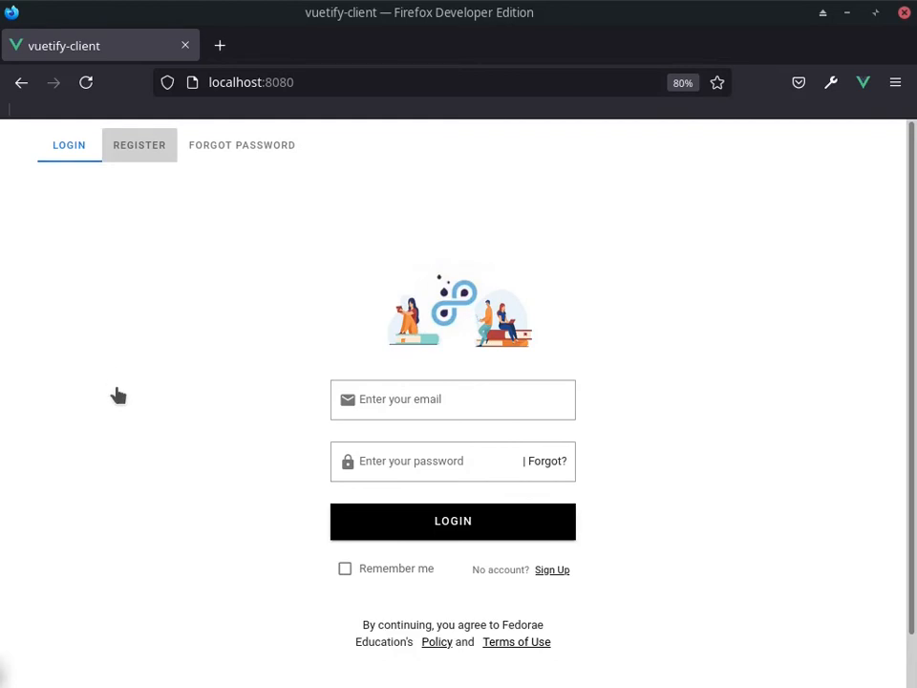
left_click(138, 144)
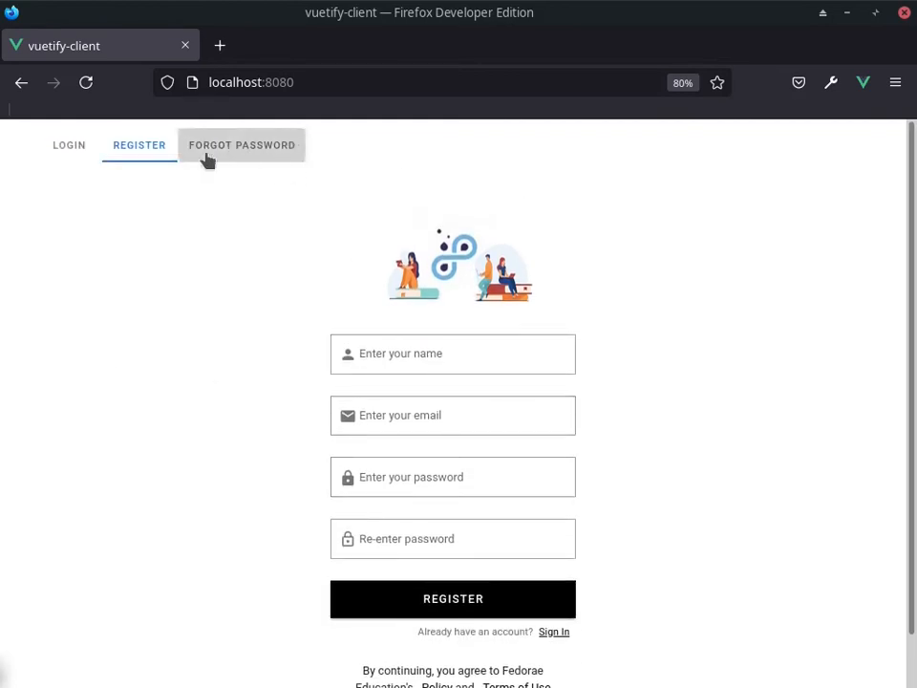
left_click(242, 144)
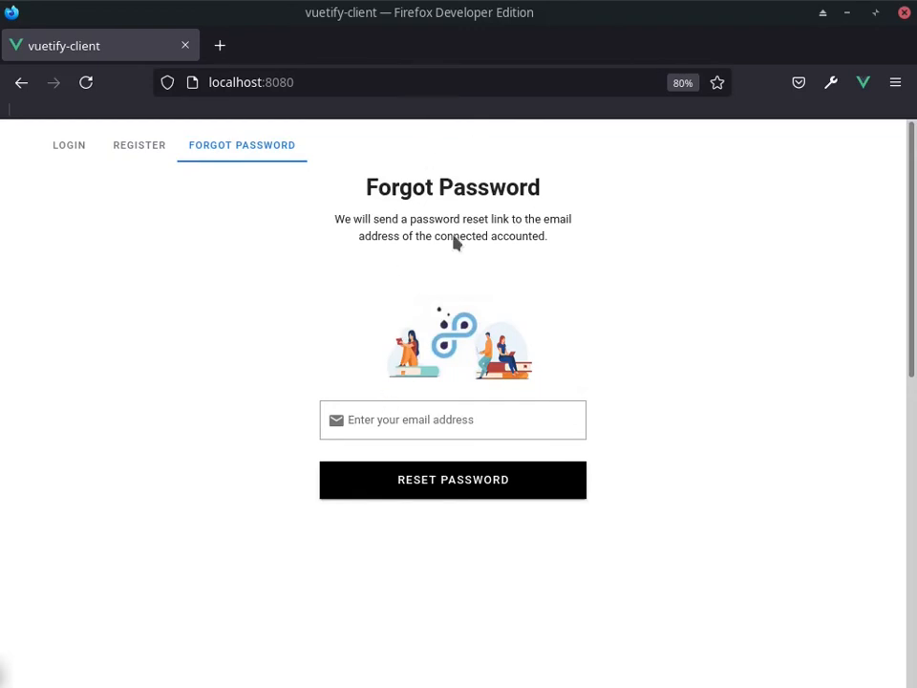
left_click(69, 144)
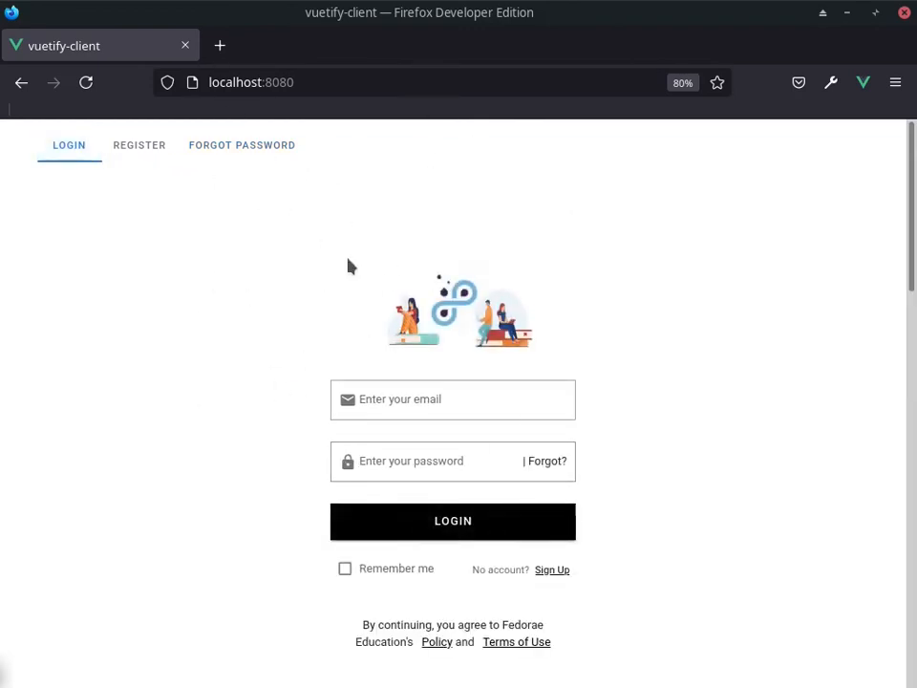
left_click(242, 144)
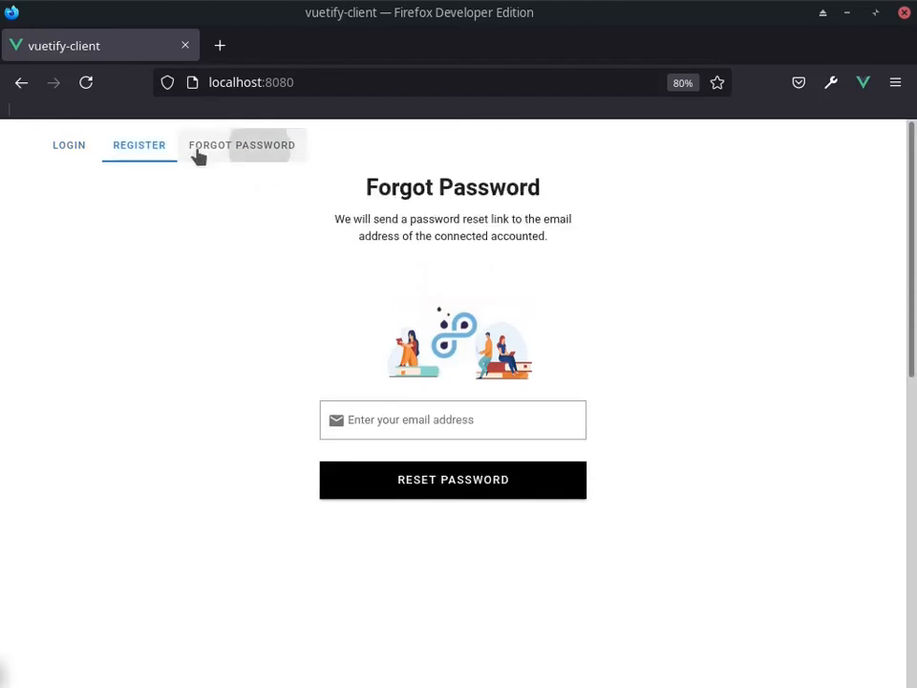
left_click(242, 144)
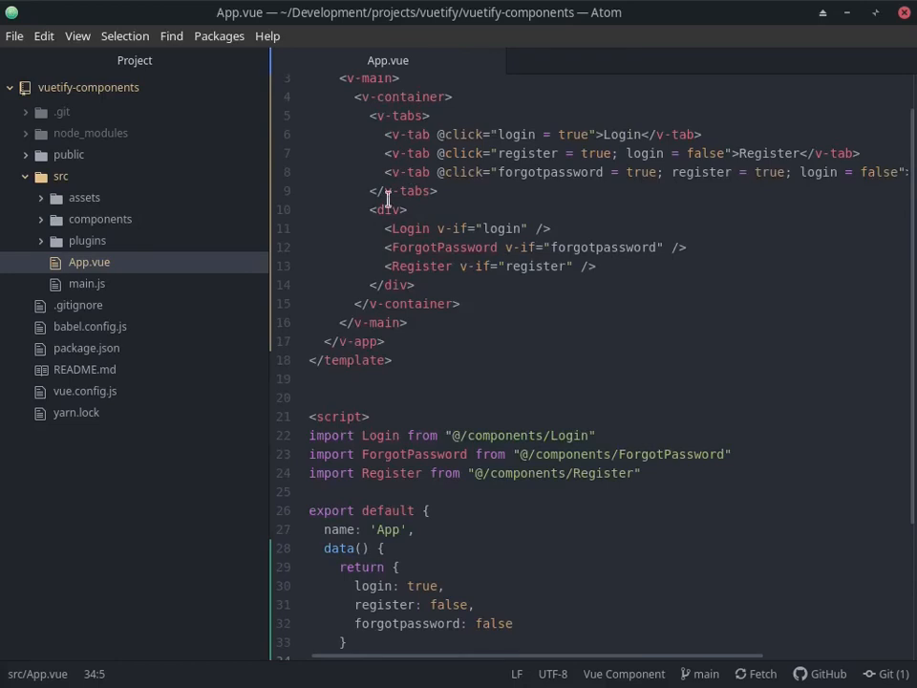
scroll("down", 3)
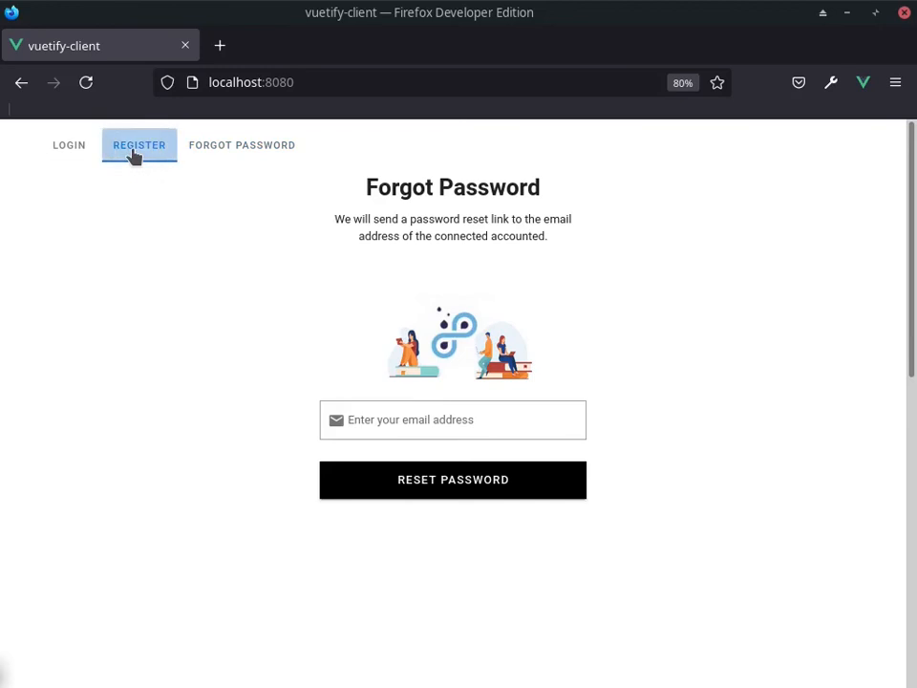
Cycle through the Login, Register and Forgot Password tabs; Register still shows Forgot Password.
left_click(68, 145)
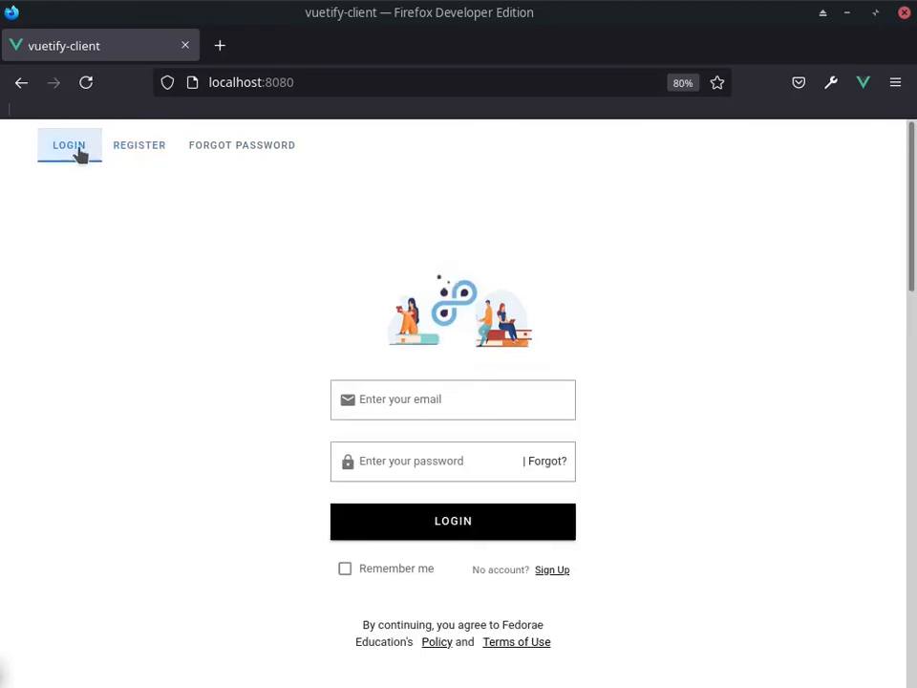
left_click(242, 144)
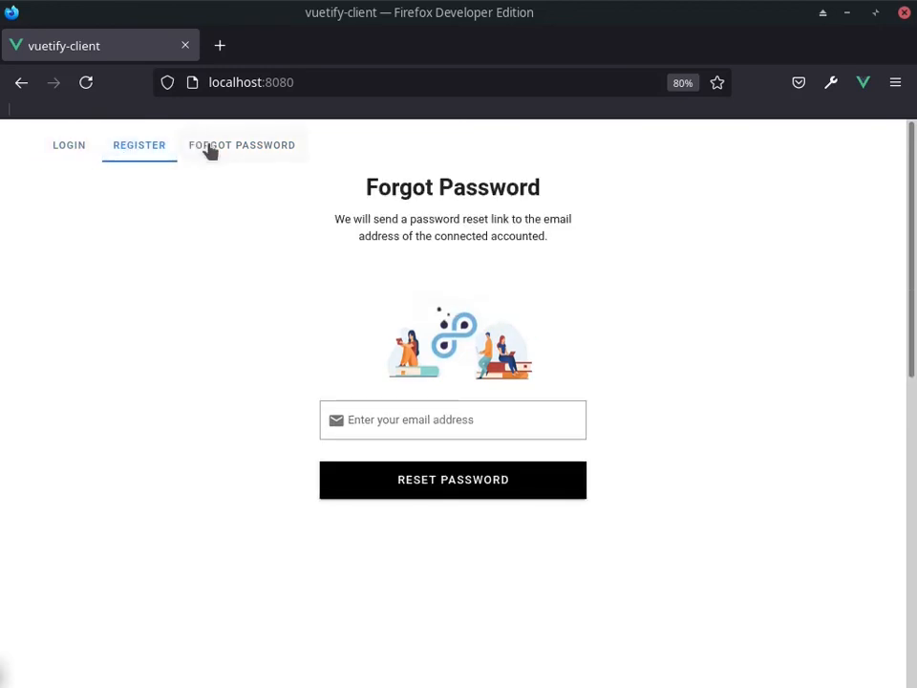
left_click(69, 144)
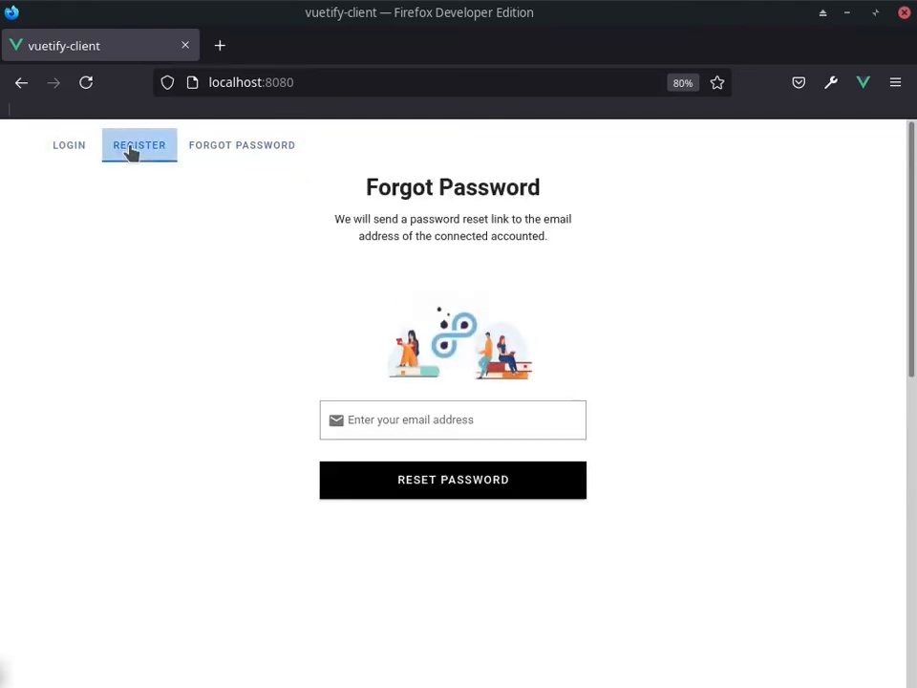
mouse_move(228, 152)
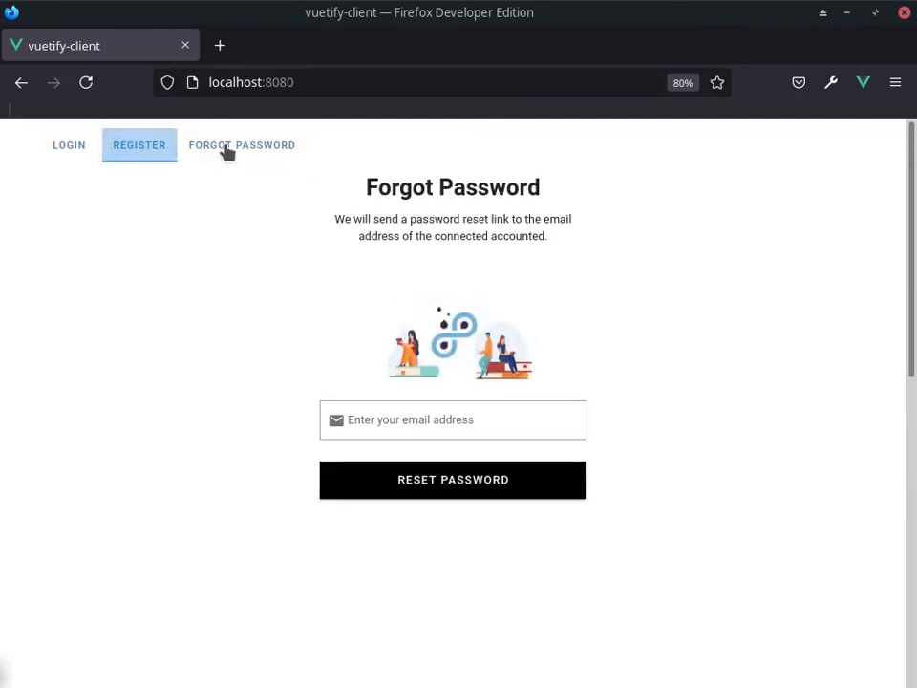
left_click(68, 144)
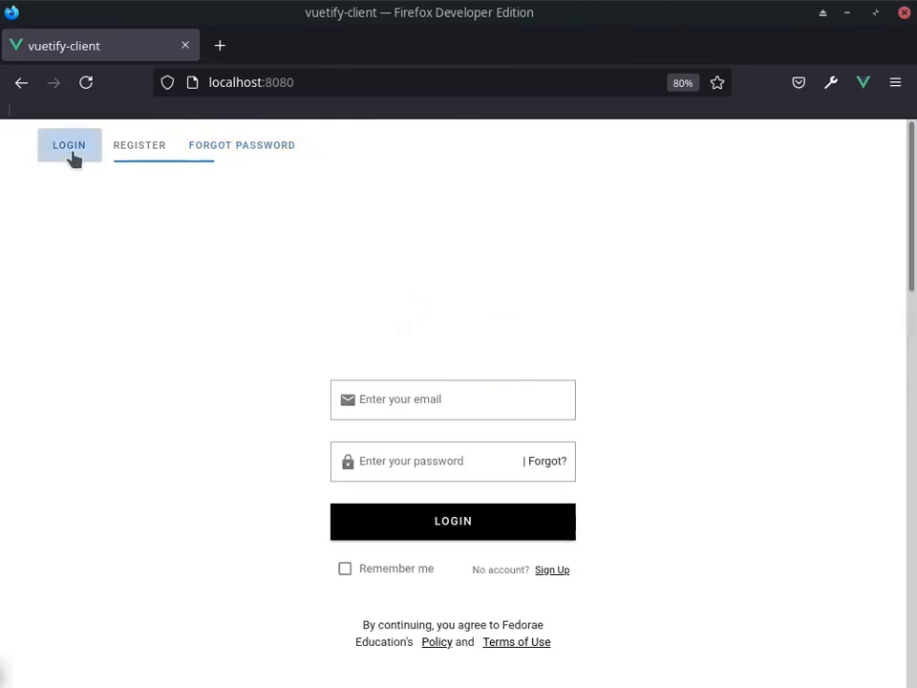
left_click(242, 145)
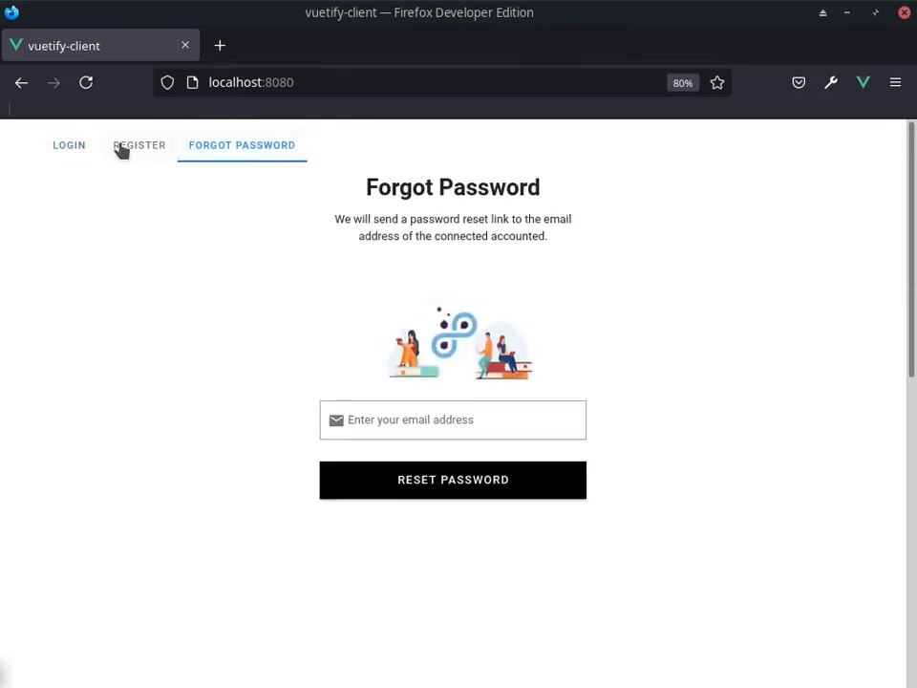
left_click(139, 145)
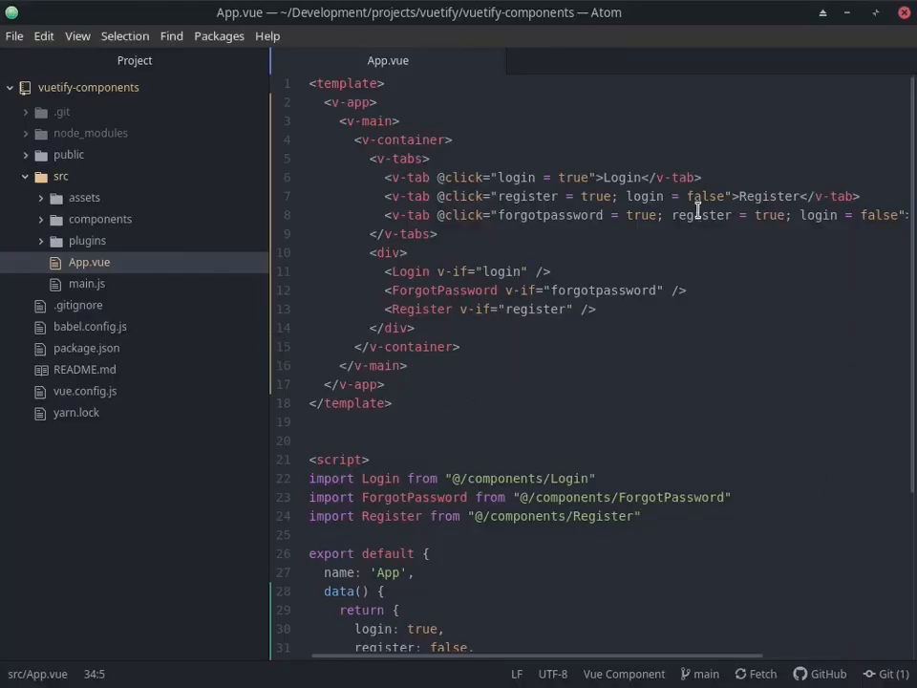
mouse_move(631, 190)
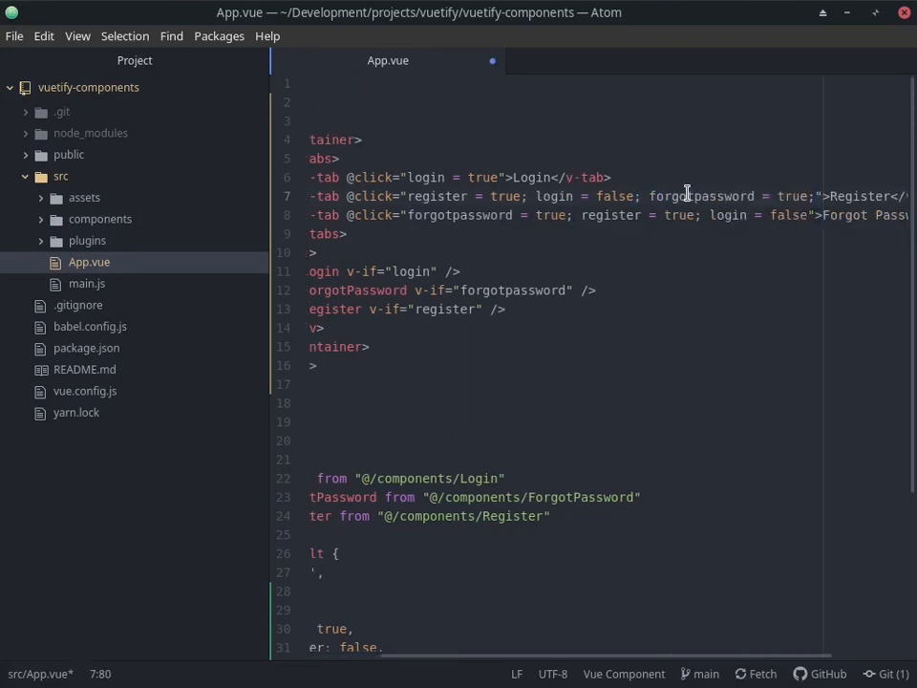
Change the Register handler's forgotpassword = true to forgotpassword = false on line 7.
type("f")
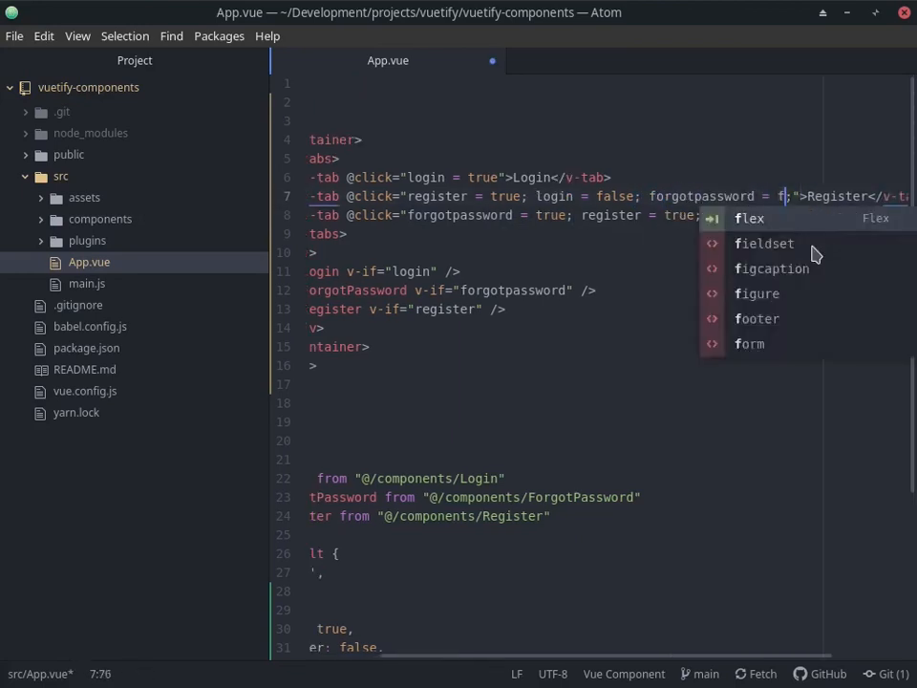
type("alse")
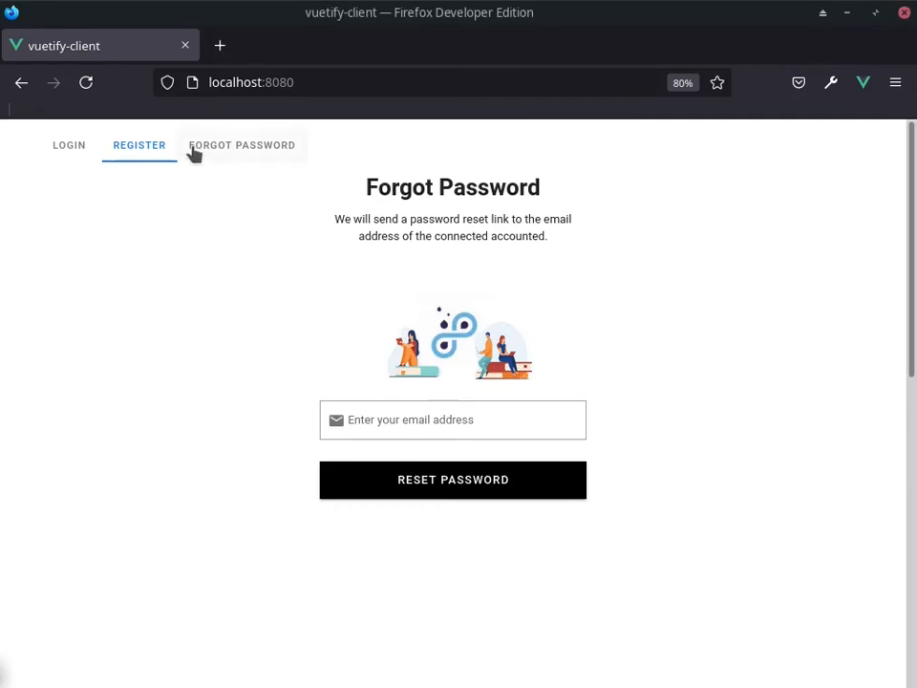
mouse_move(74, 108)
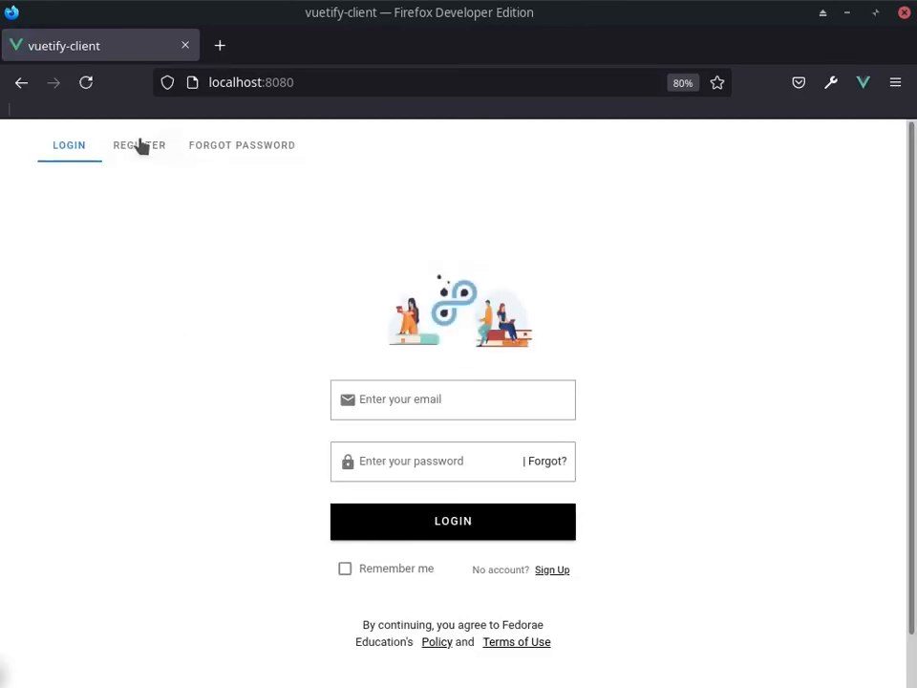
Click Register, Forgot Password, Register, then Login to verify each shows its own form.
left_click(138, 144)
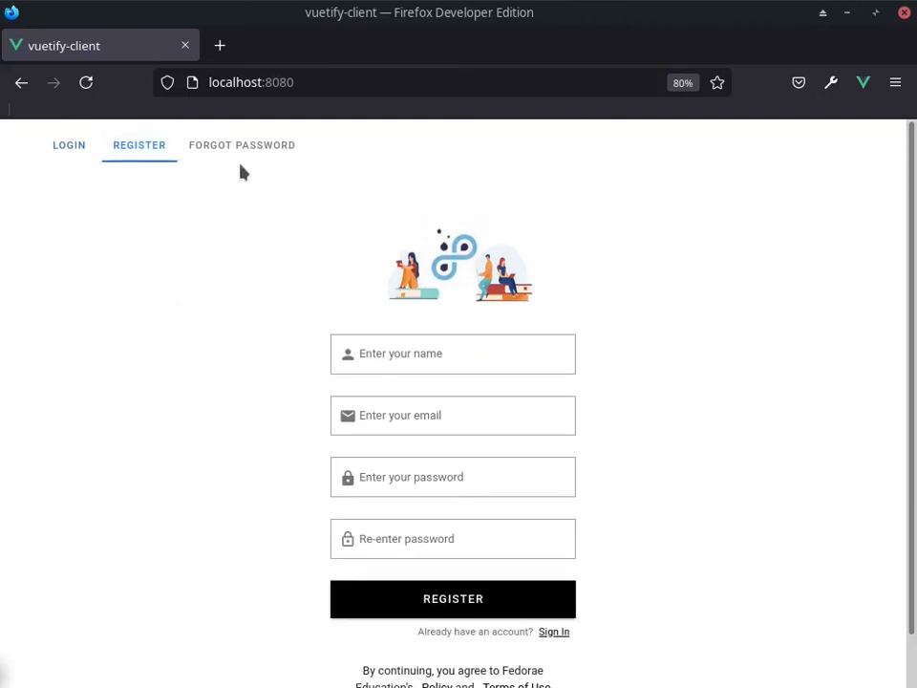
left_click(242, 144)
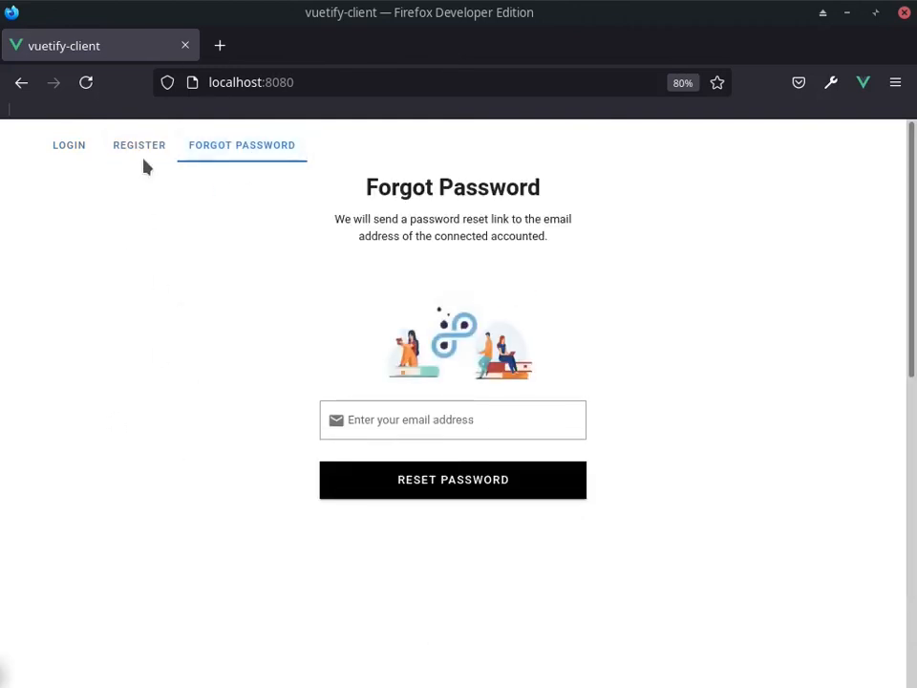
left_click(139, 144)
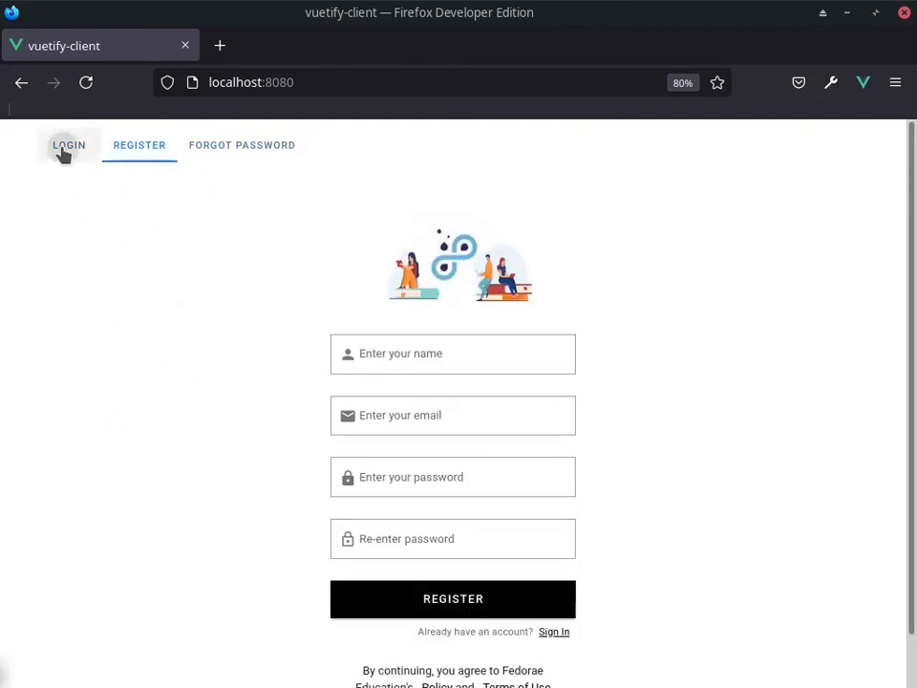
left_click(68, 144)
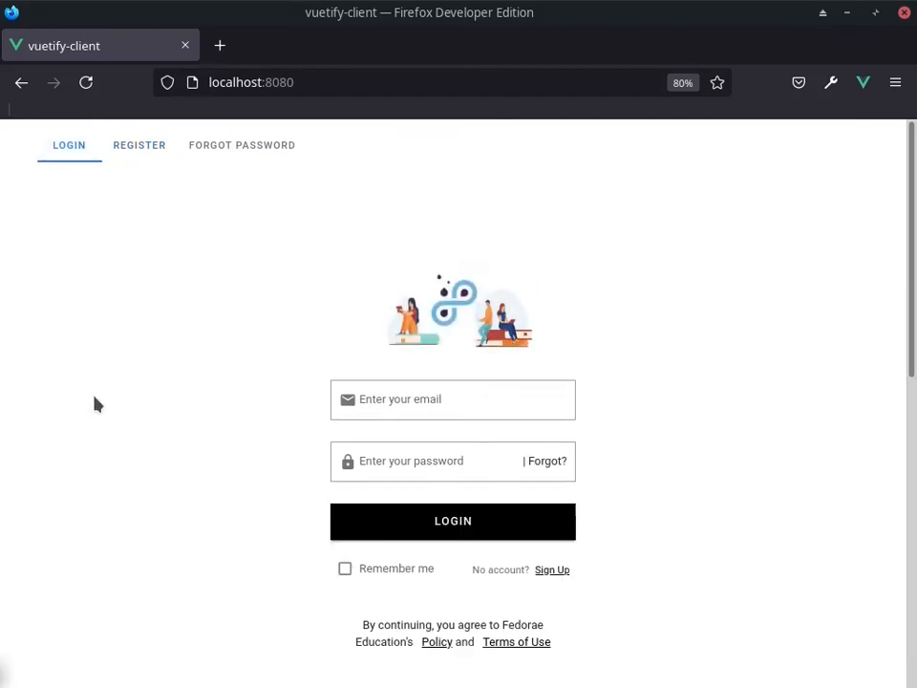